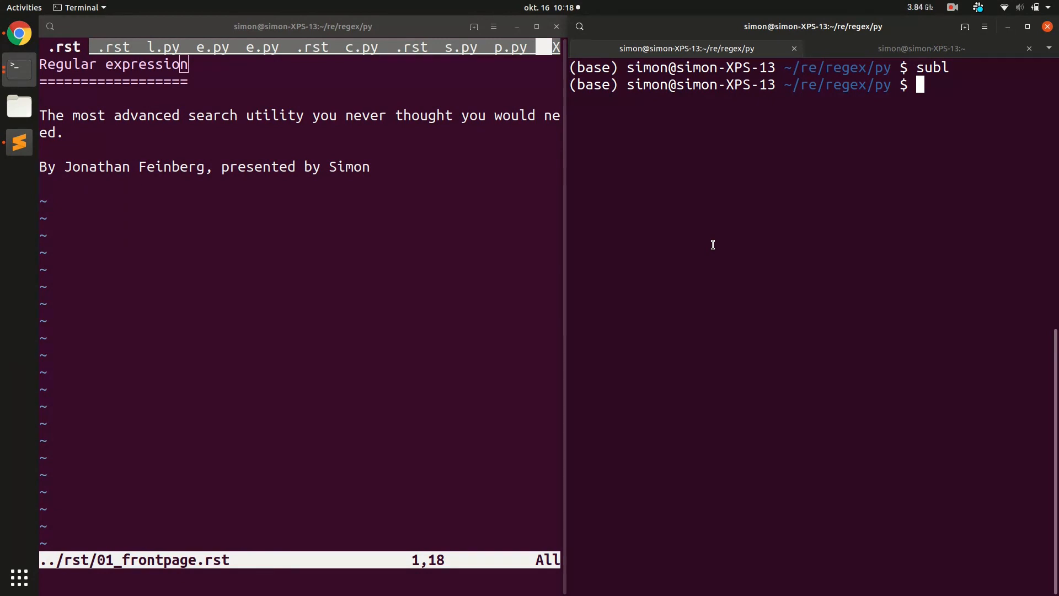
Step: Switch buffers from 01_frontpage.rst via 02_editors.rst to the 01_stencil.py script
click(113, 46)
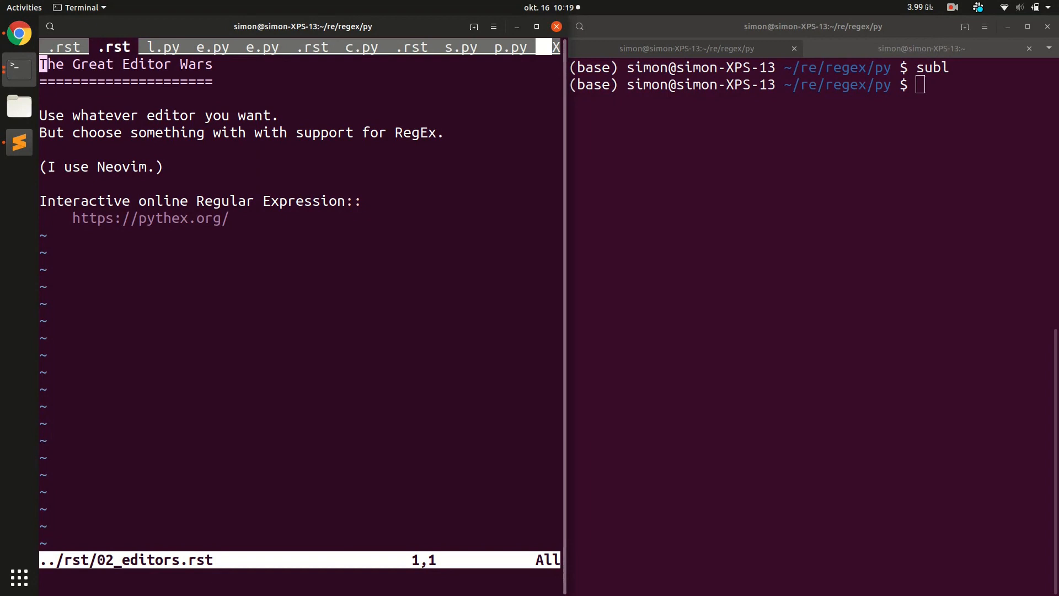
mouse_move(204, 249)
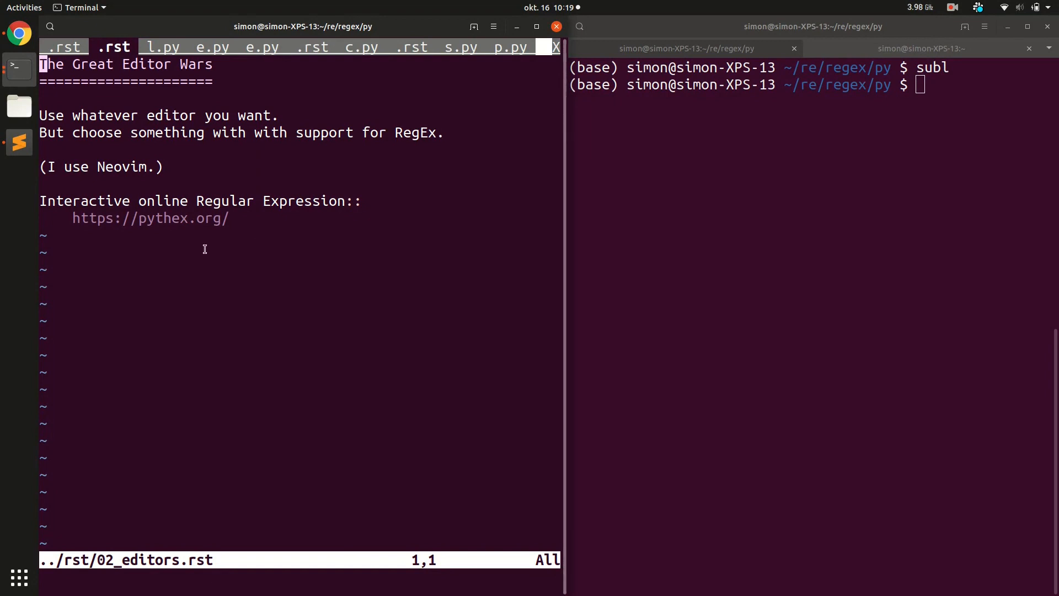
click(162, 46)
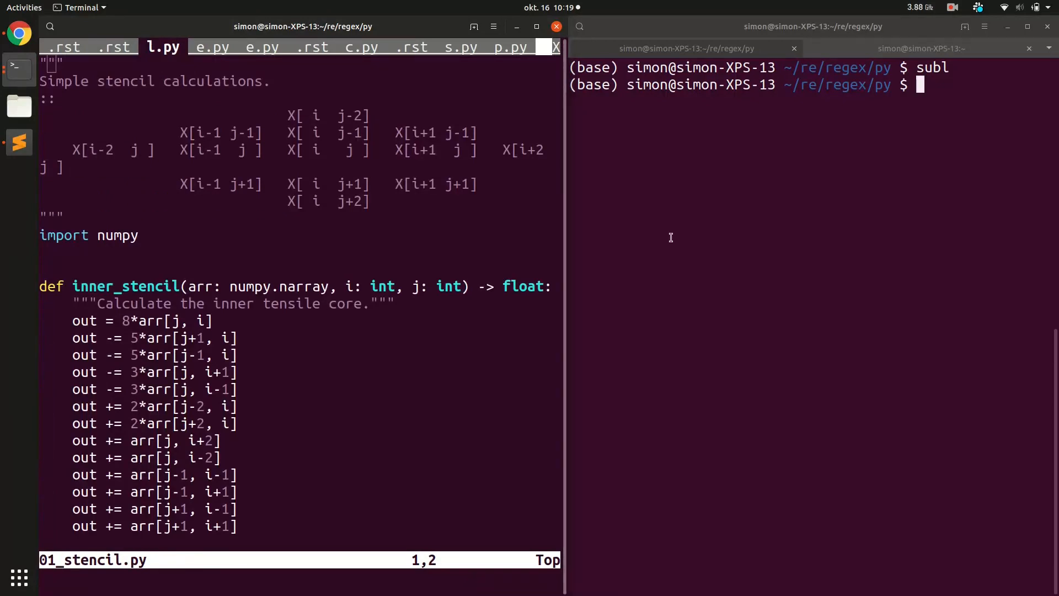
Step: Launch Sublime Text with subl, clear find/replace fields, and enable regex matching
text(subl)
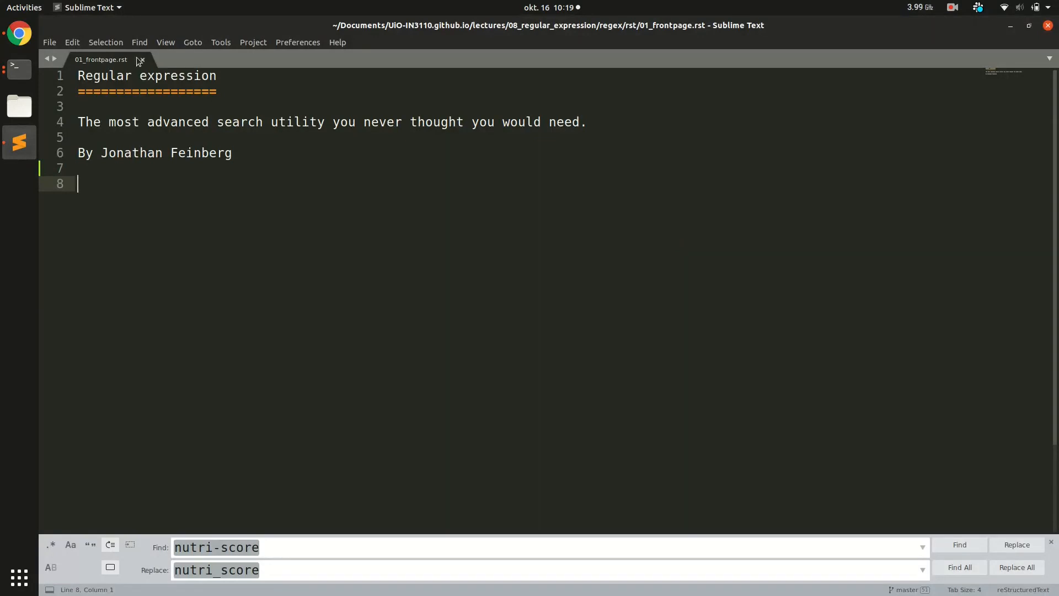
click(139, 42)
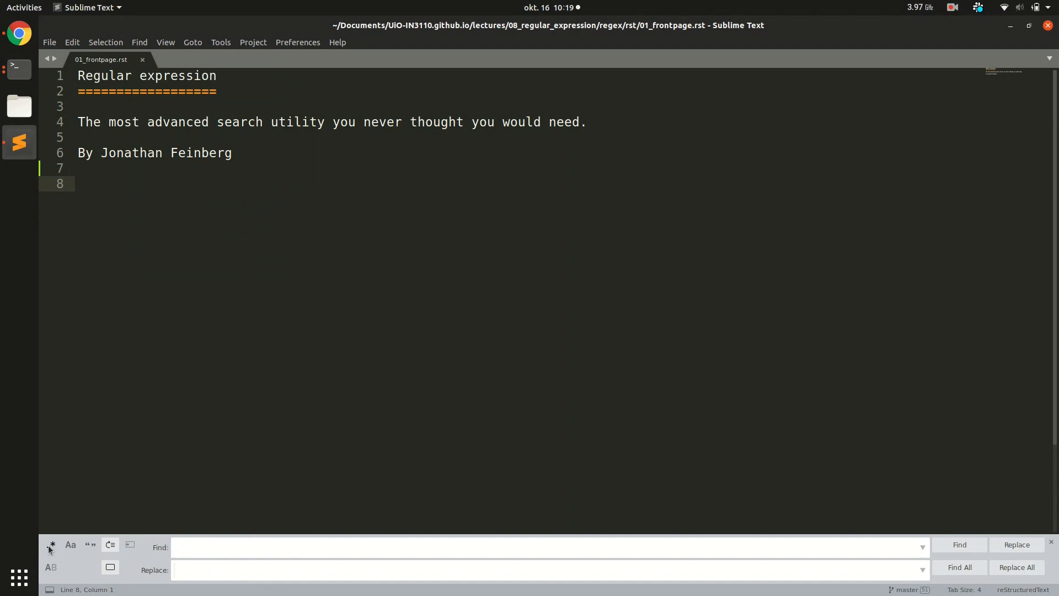
mouse_move(51, 544)
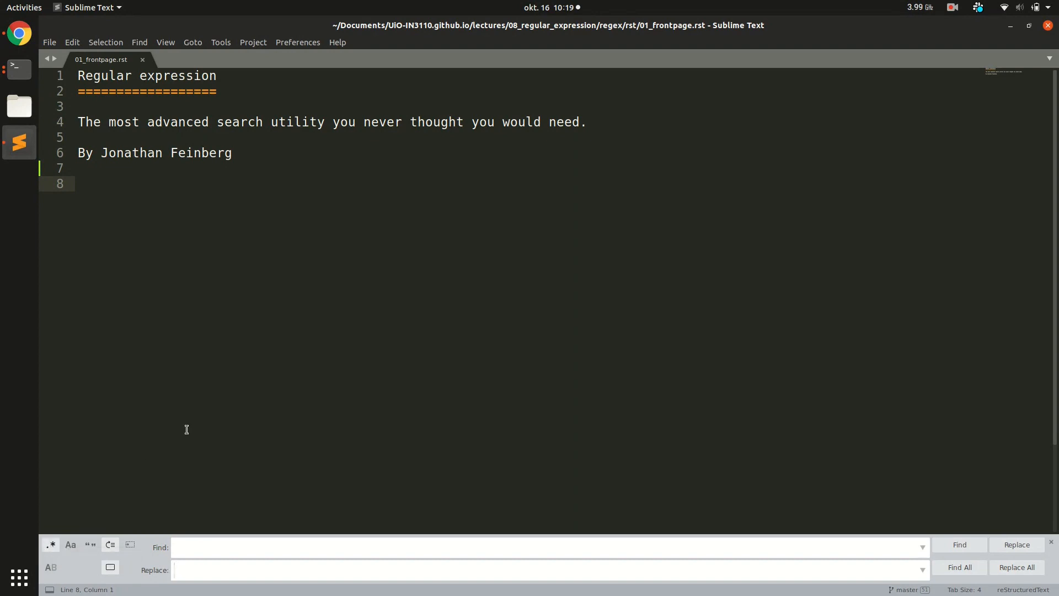
click(540, 569)
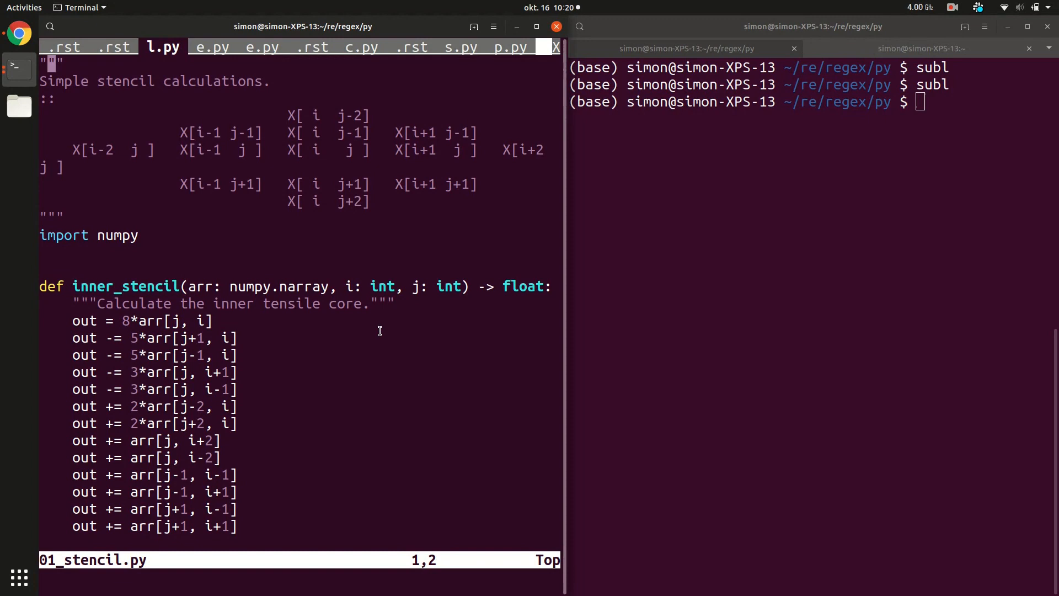
mouse_move(345, 105)
text(:)
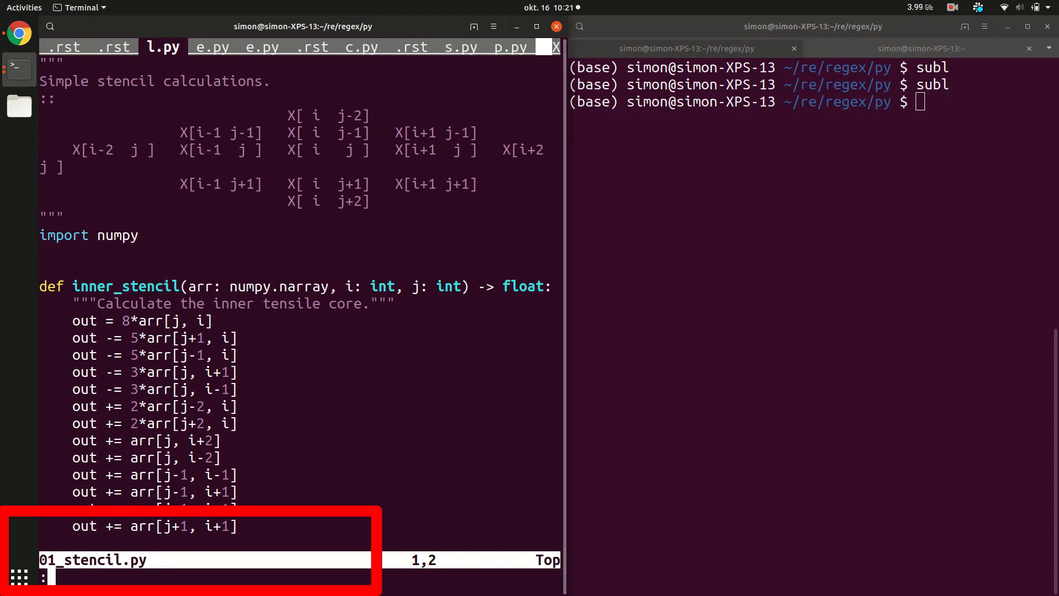
Step: Enter the pattern :%s/\v\[(.*), (.*)\] to highlight every two-index lookup
text(%s)
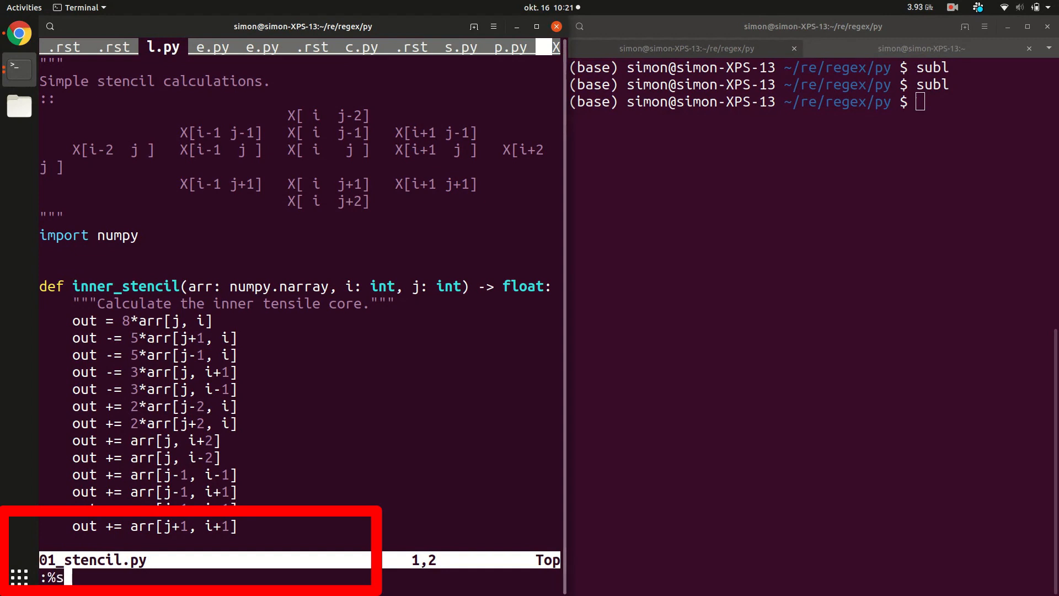
text(/\)
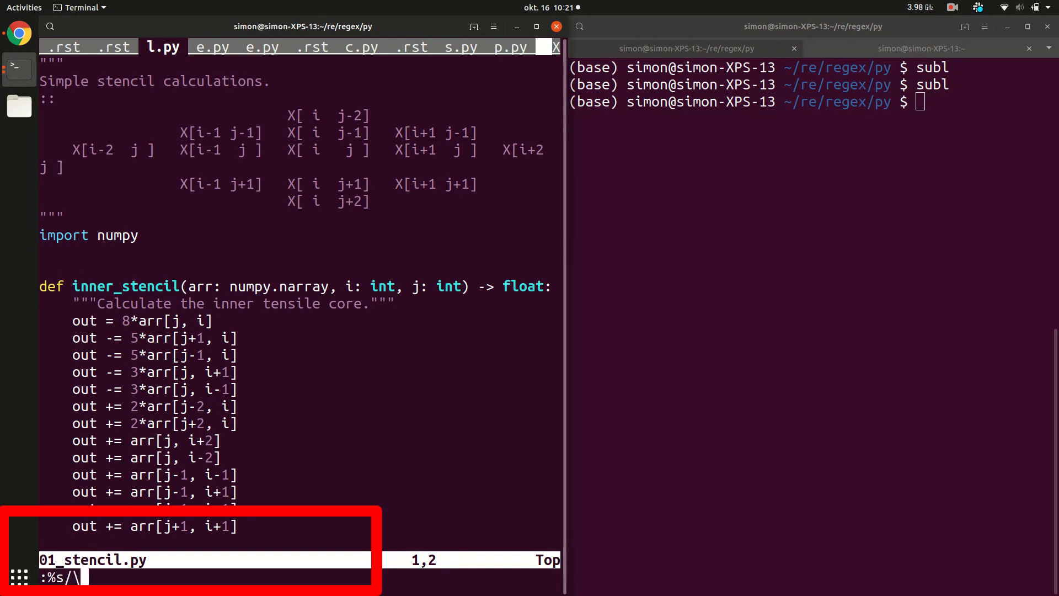
text(v)
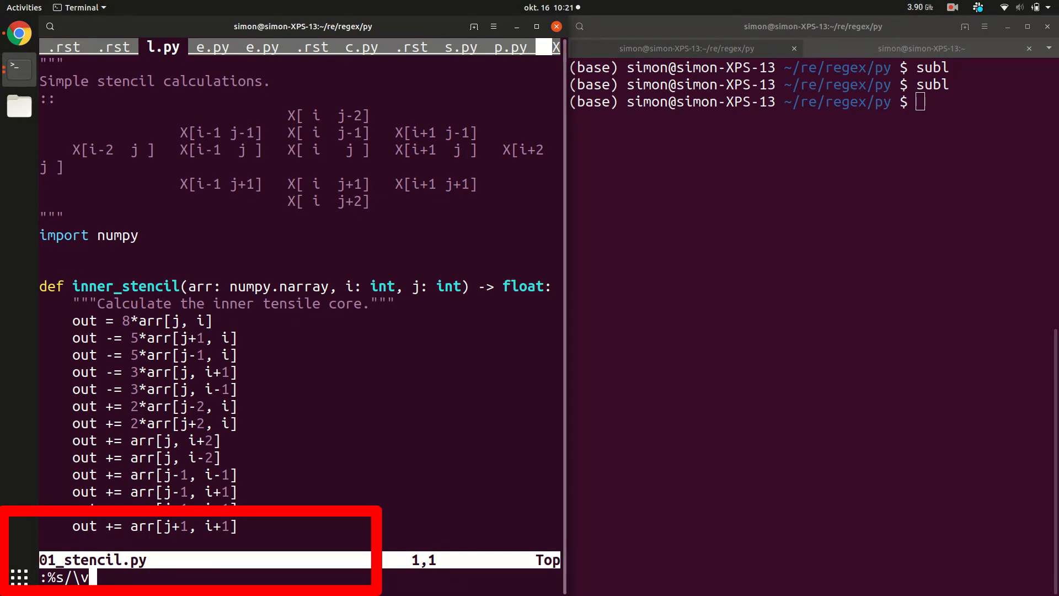
text(\v\)
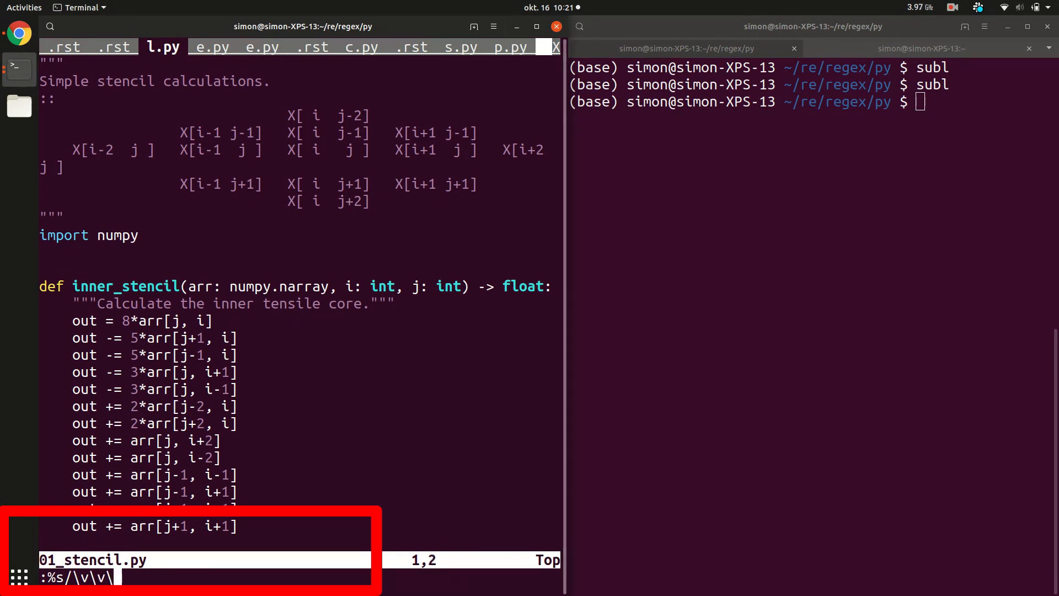
text([)
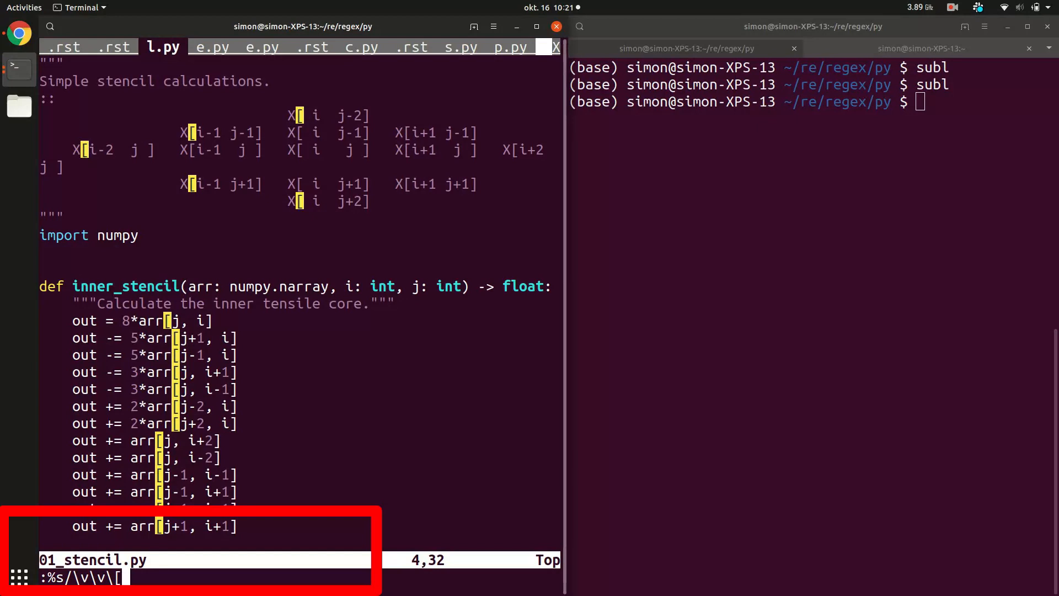
text((.)
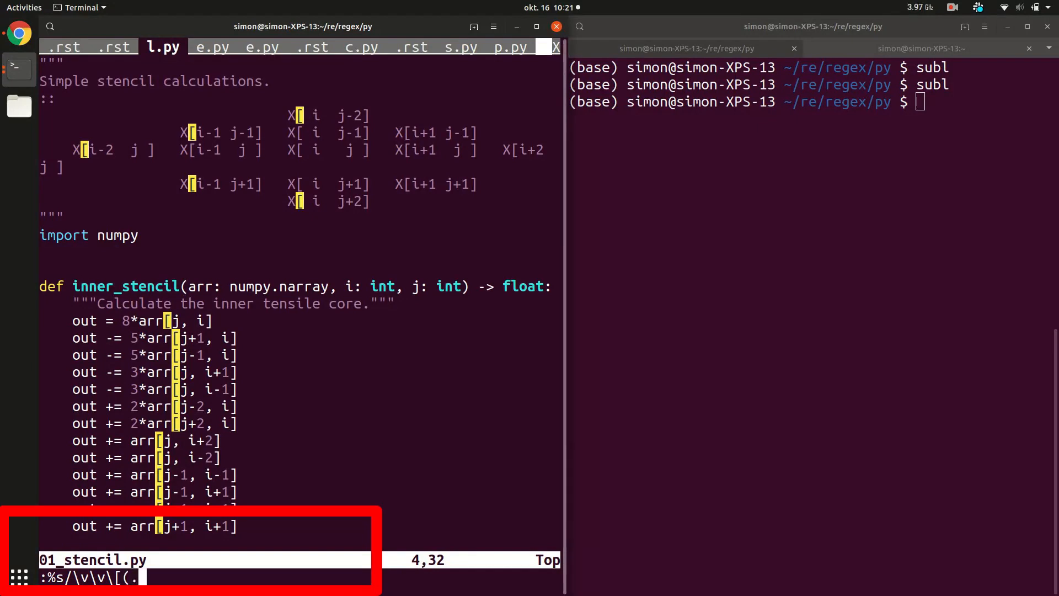
text(*), (.)
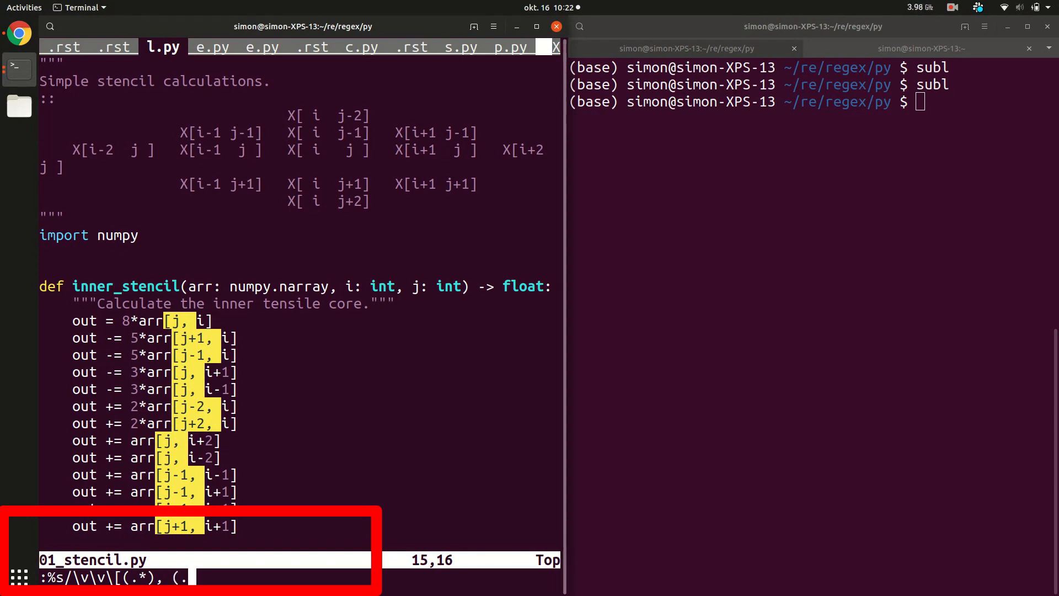
text(*))
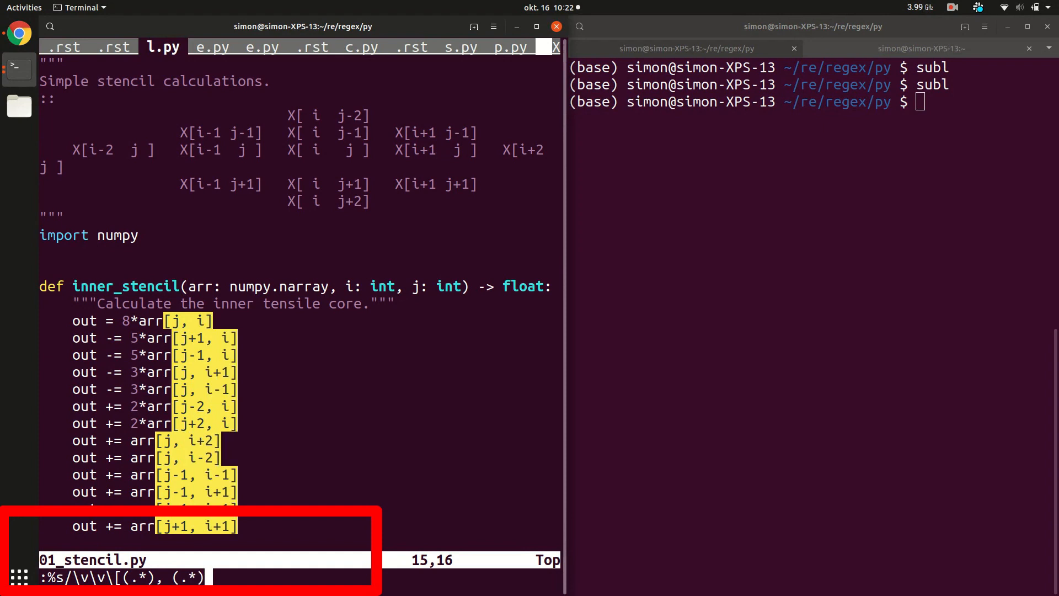
text(\])
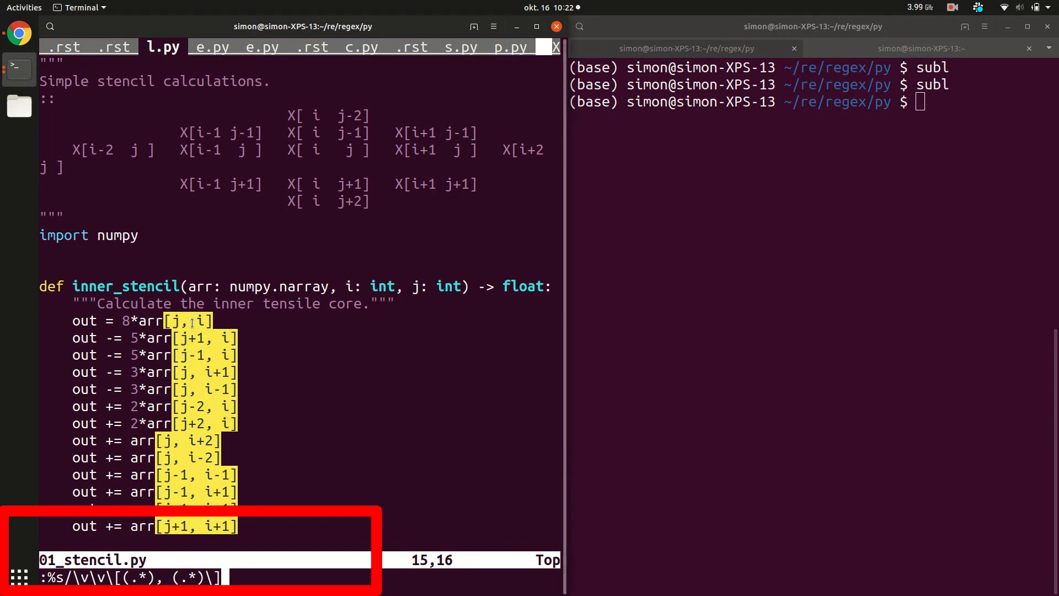
Step: Substitute with [\2, \1] so every arr[j, i] becomes arr[i, j]
text(/)
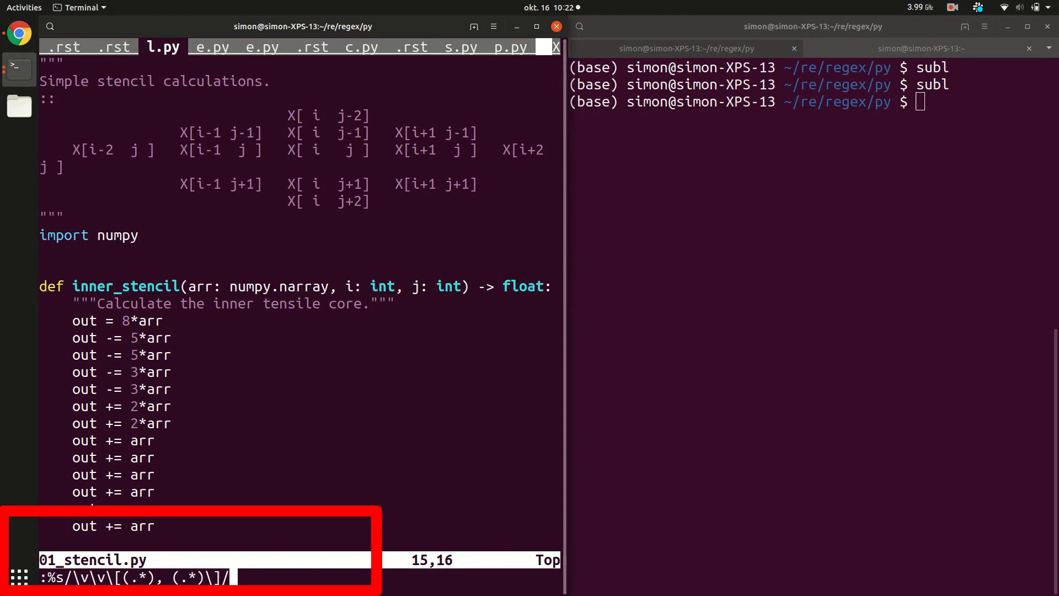
text([)
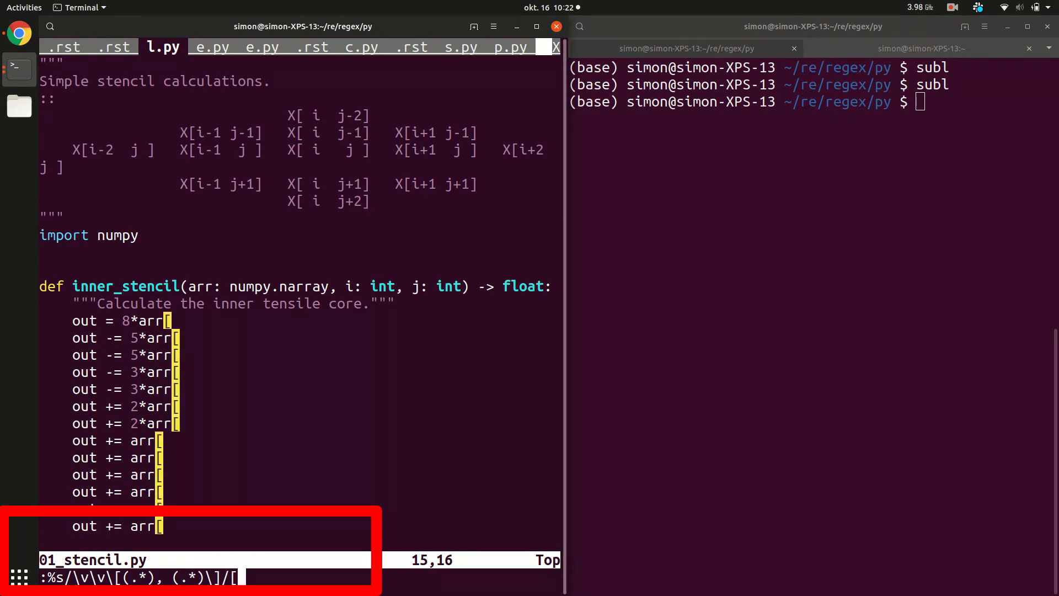
text(\2, \1)
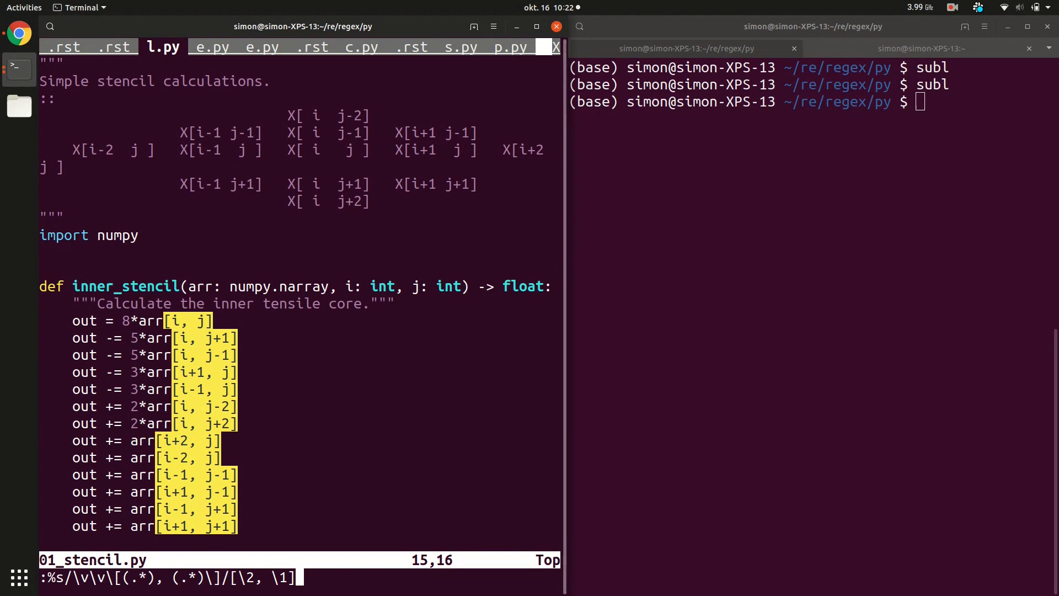
key(Return)
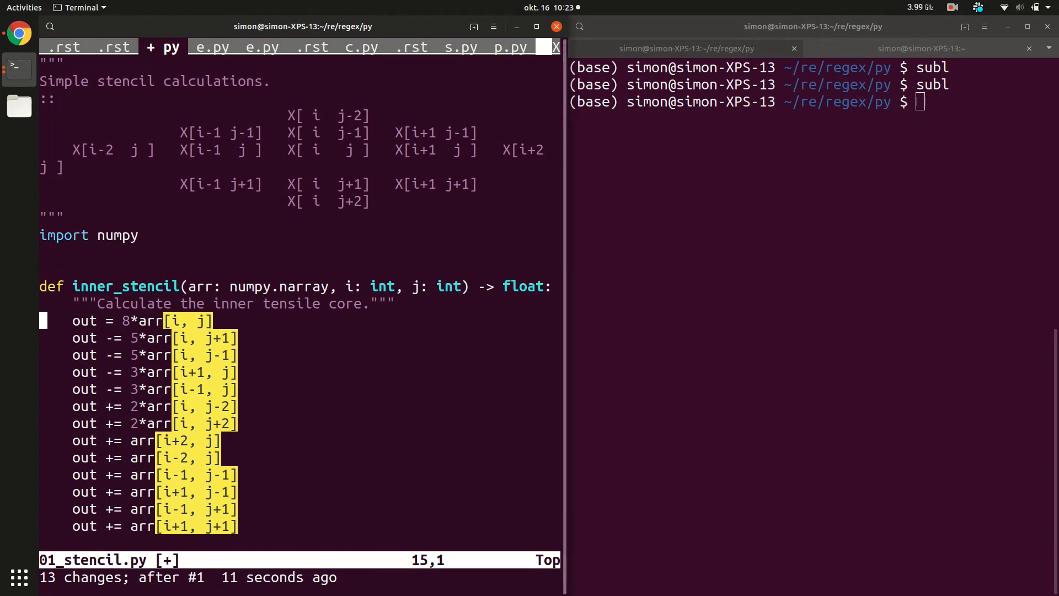
Step: Switch to 02_substitute.py and add an import re line
click(213, 47)
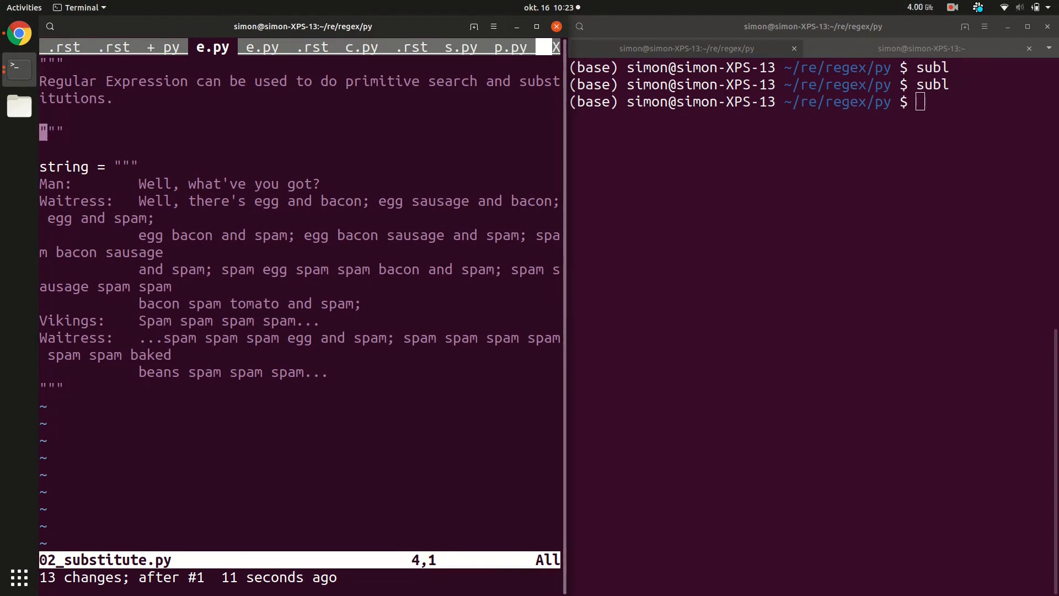
key(o)
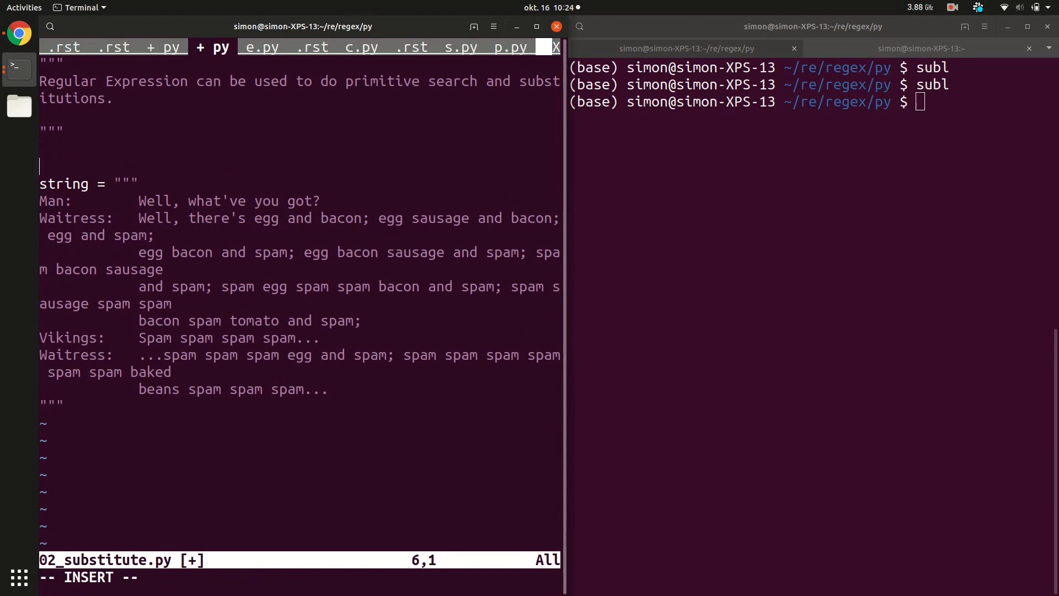
text(import)
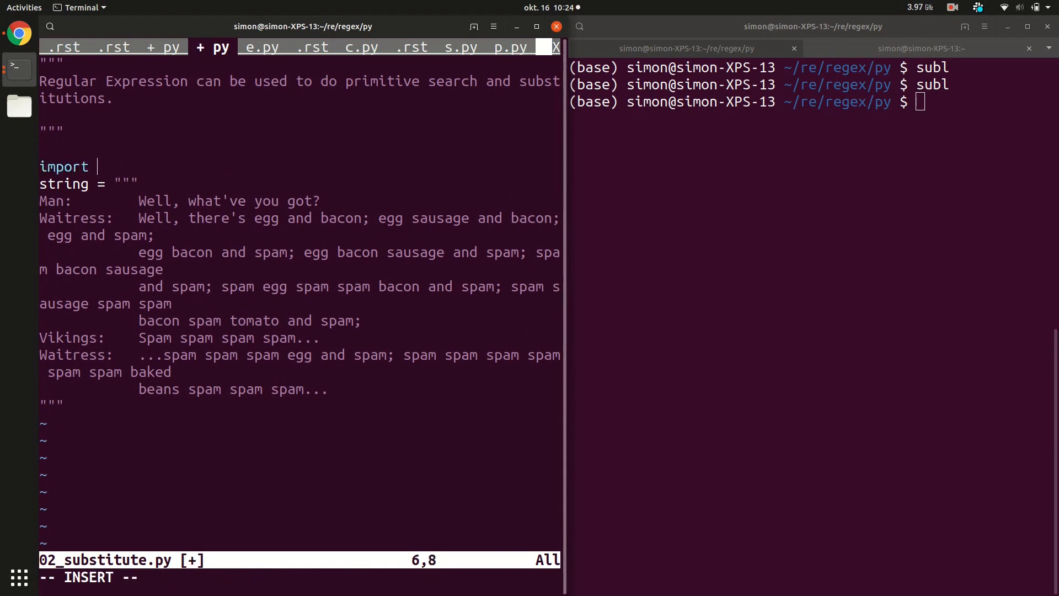
text(re)
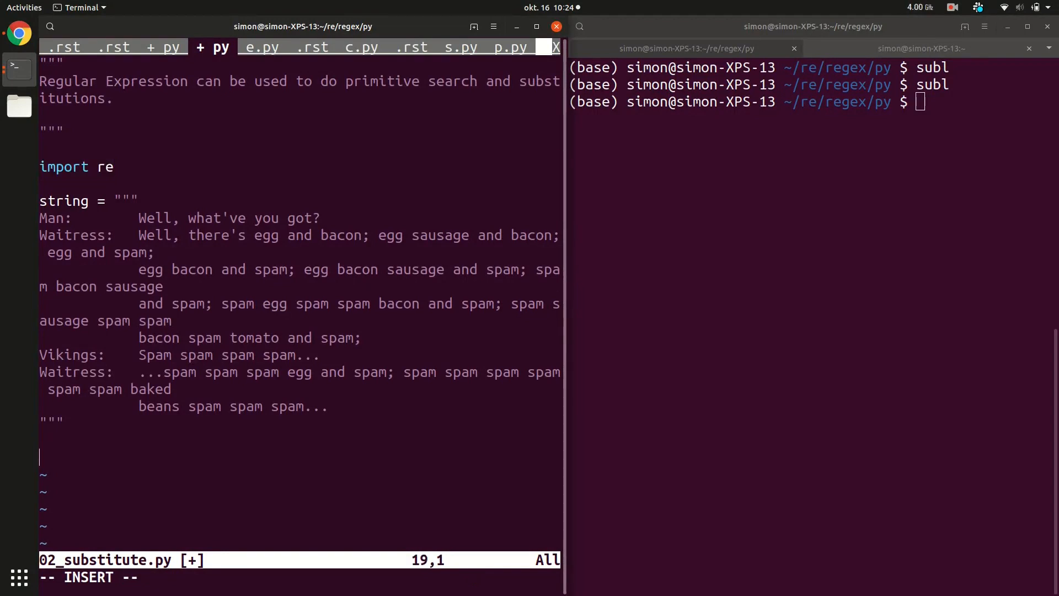
Step: Add print(string.replace("spam", "ham")) and comment out the import re line
text(pri)
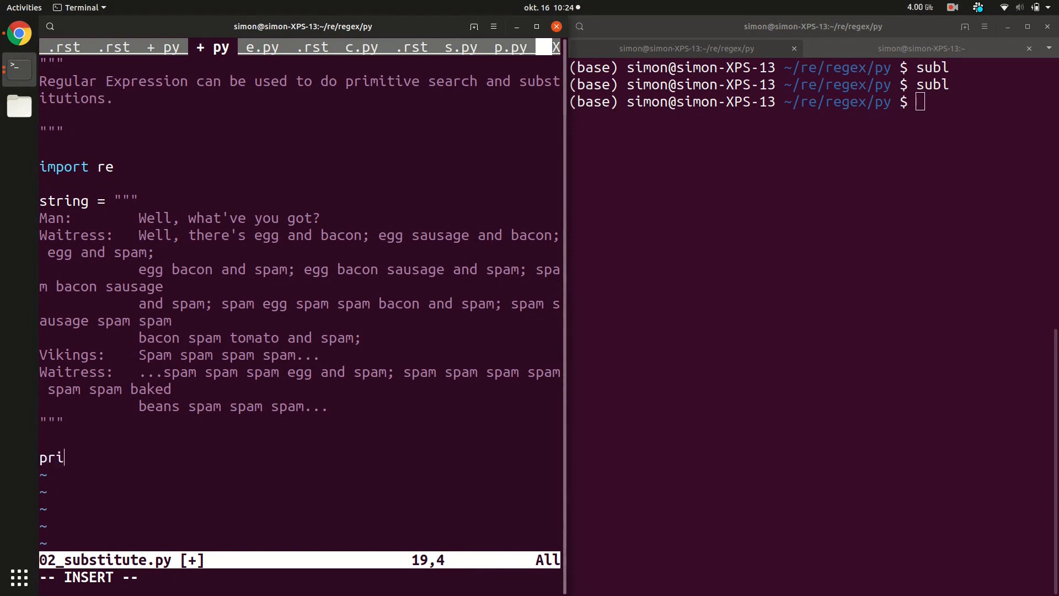
text(nt()
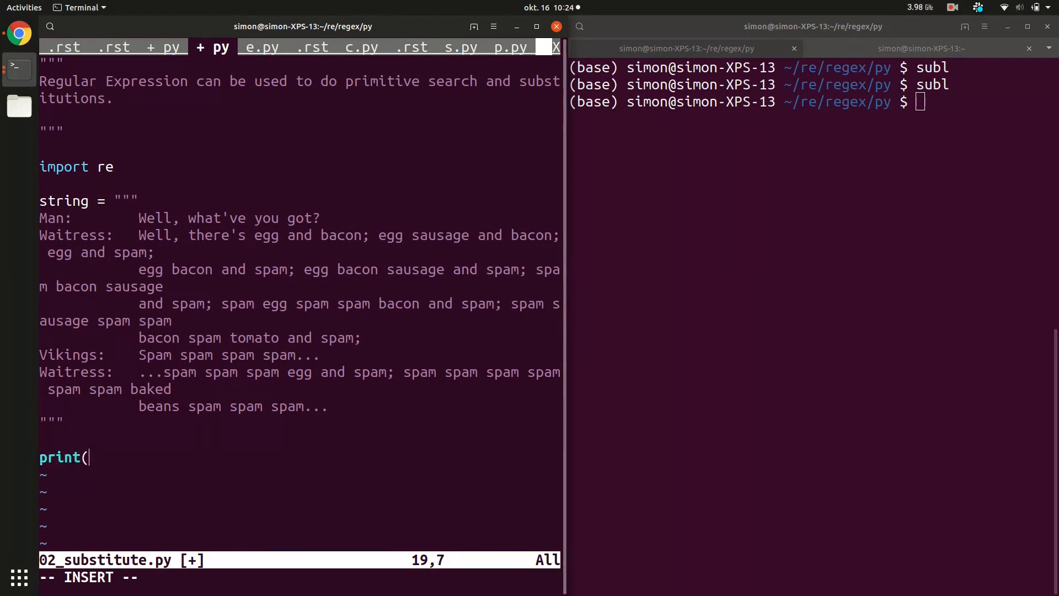
text(string.replace)
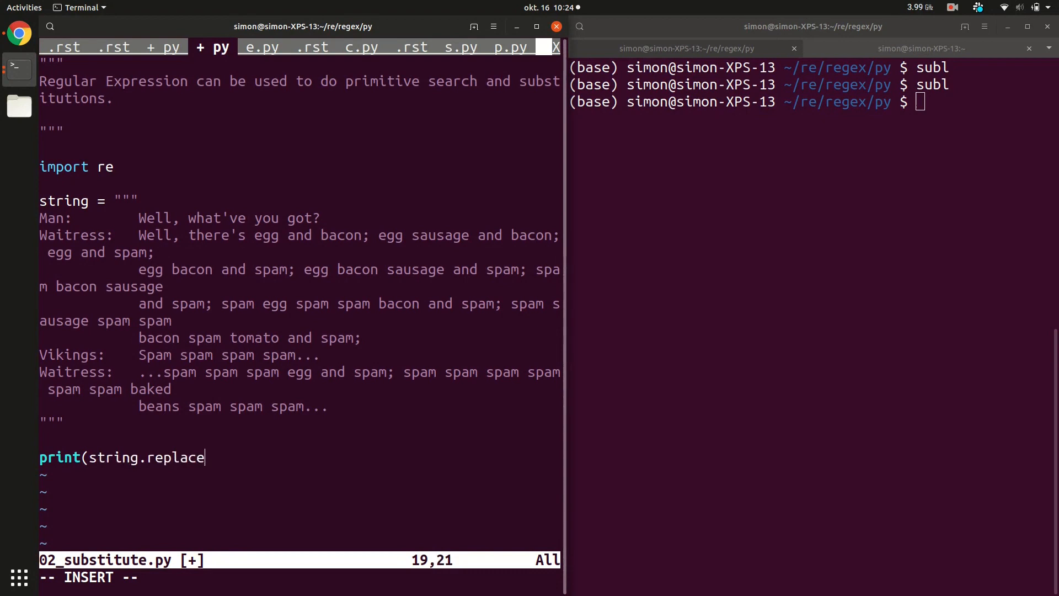
text((")
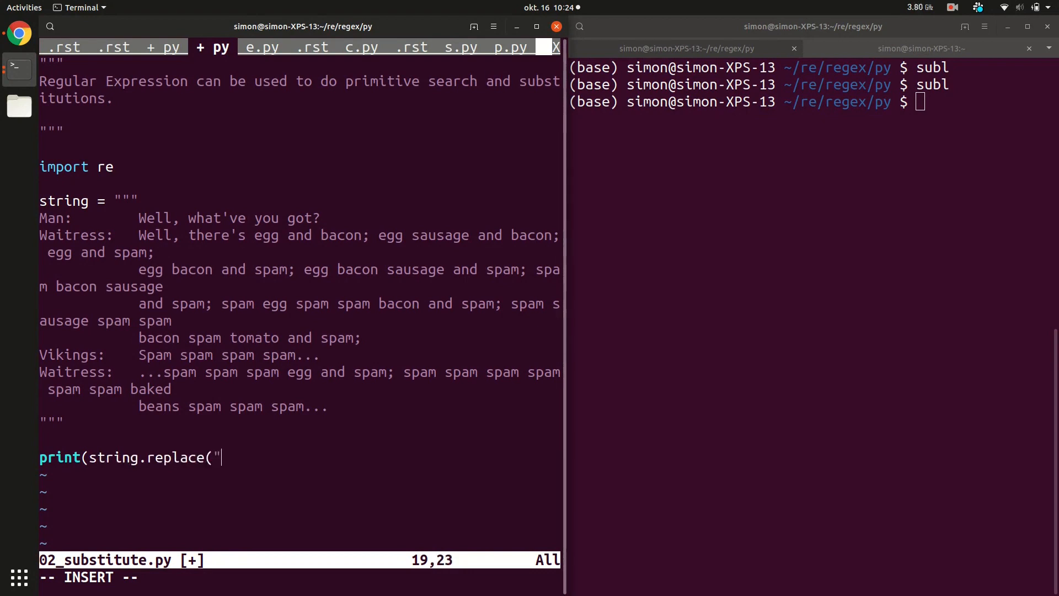
text(spam",)
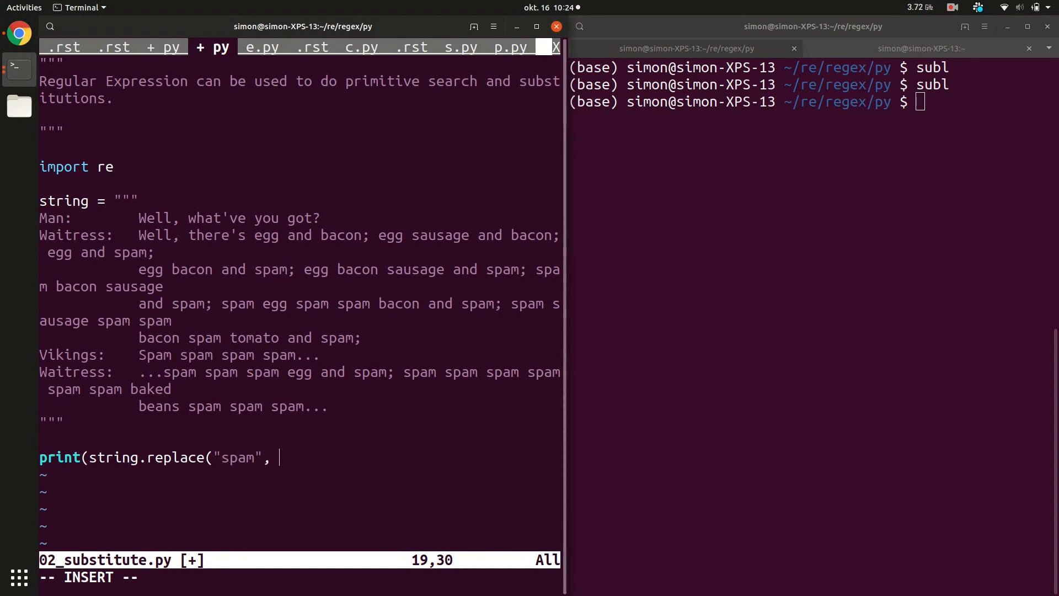
text("h)
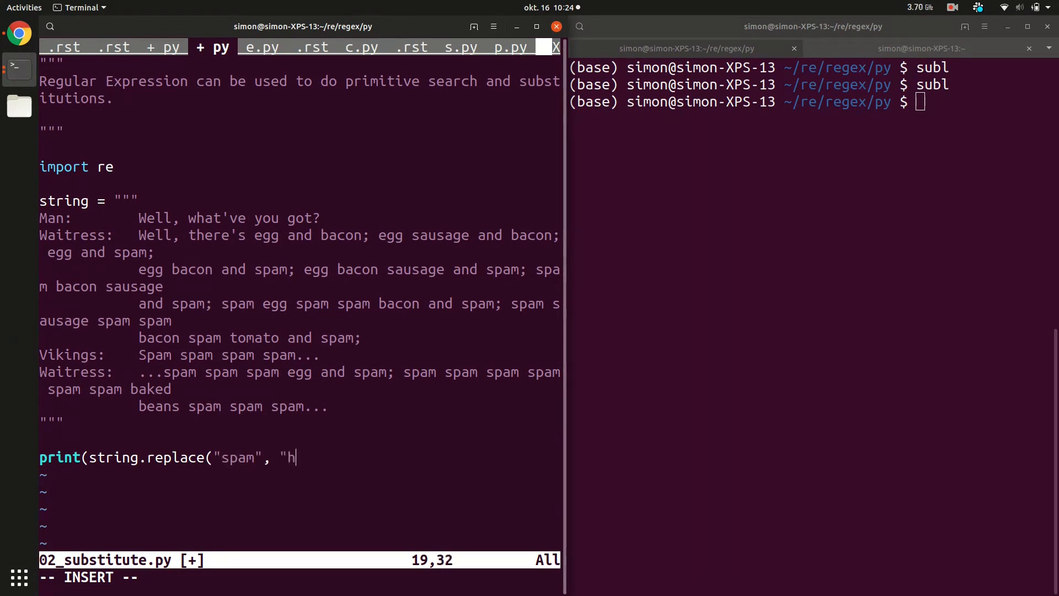
text(am"))
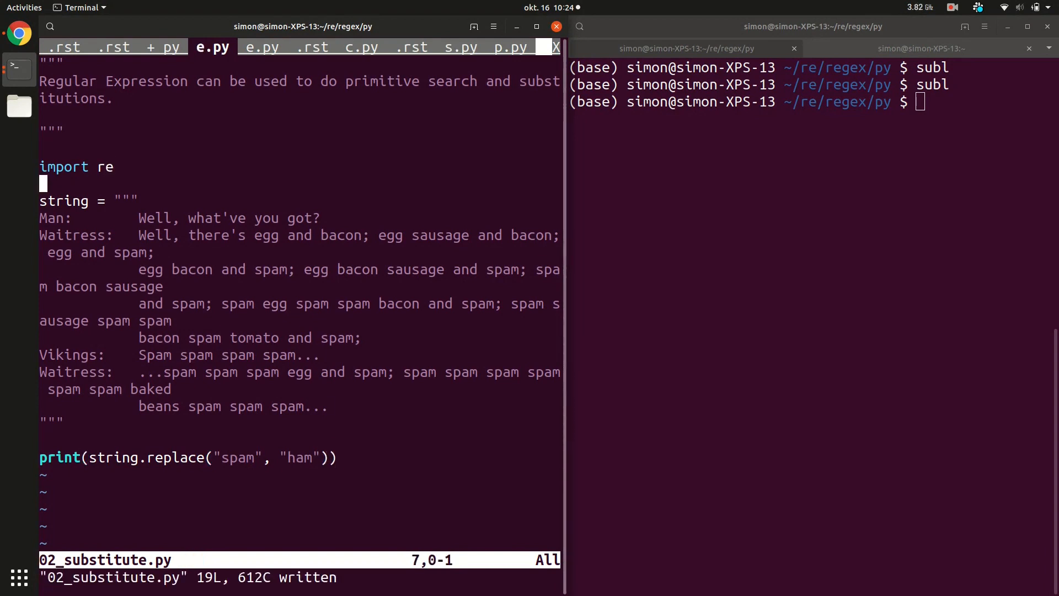
text(#)
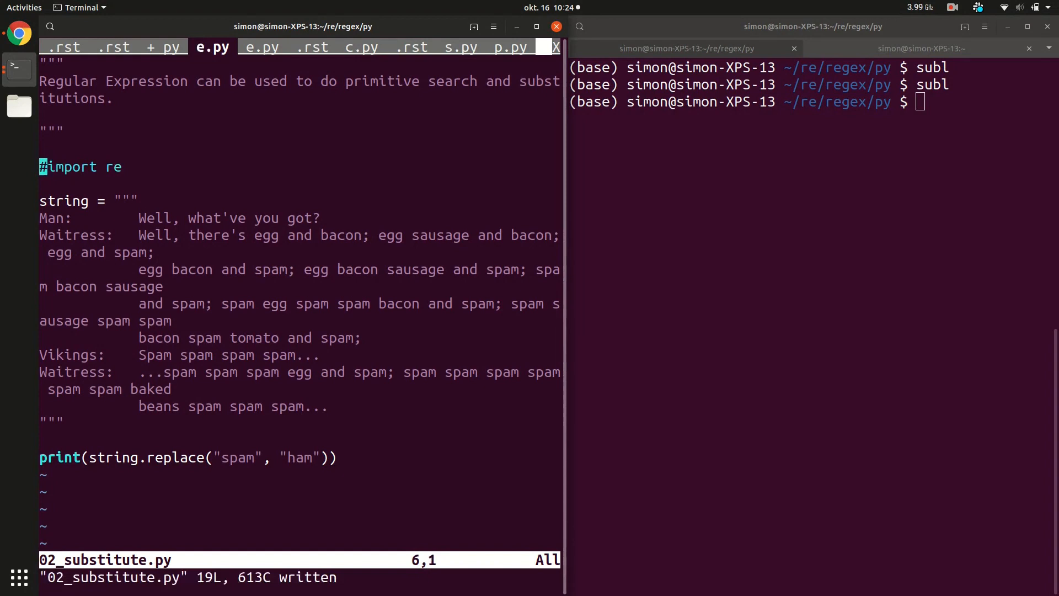
Step: Run python 02_substitute.py in the right pane to print the ham dialogue
text(pyton 02_substitute.py)
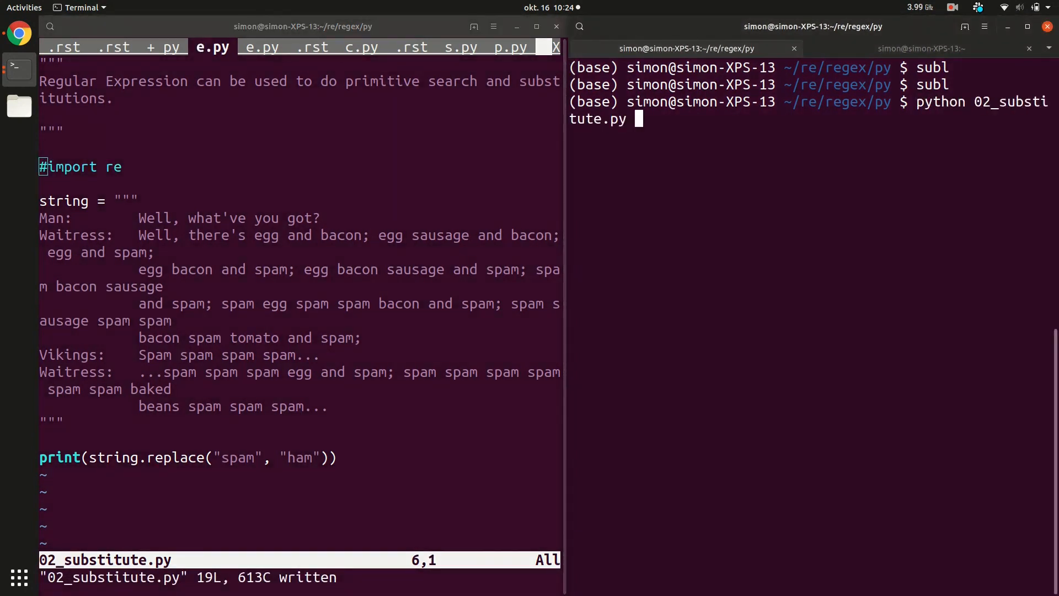
key(Return)
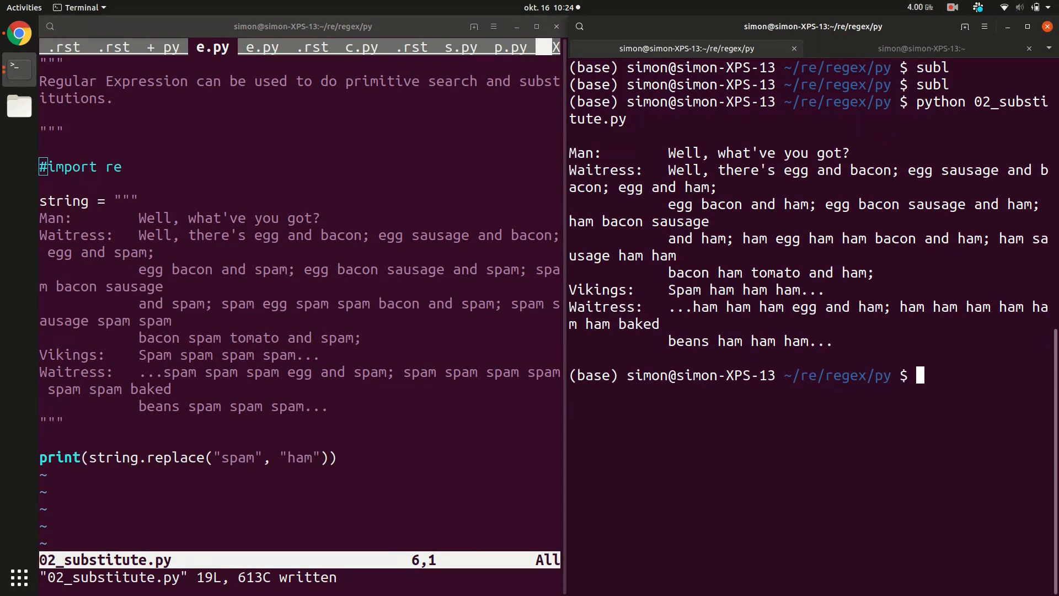
mouse_move(425, 112)
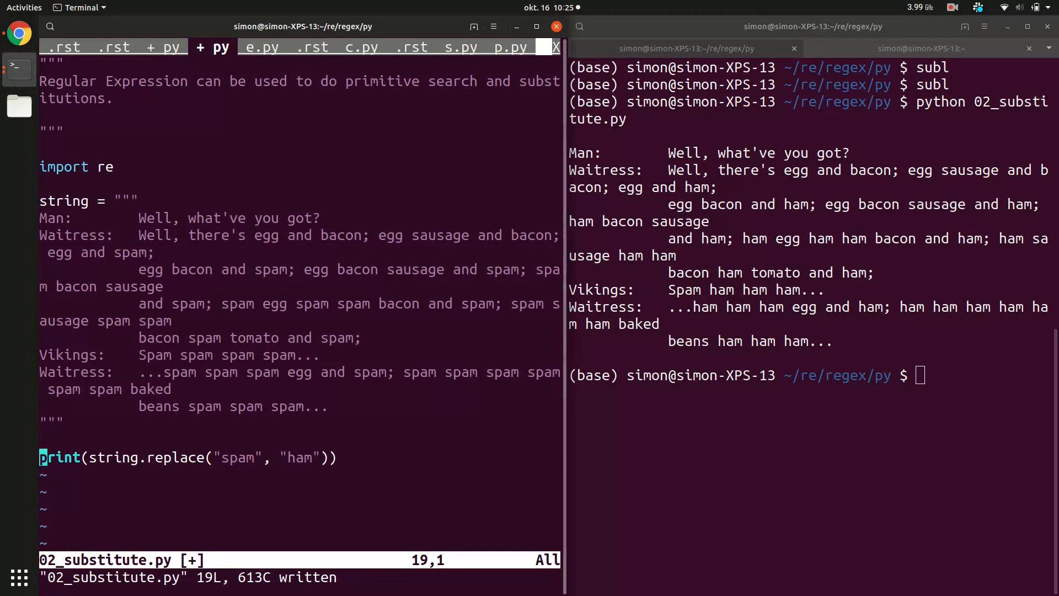
Step: Add print(re.sub("spam", "ham", string)) and delete the old string.replace line
text(print()
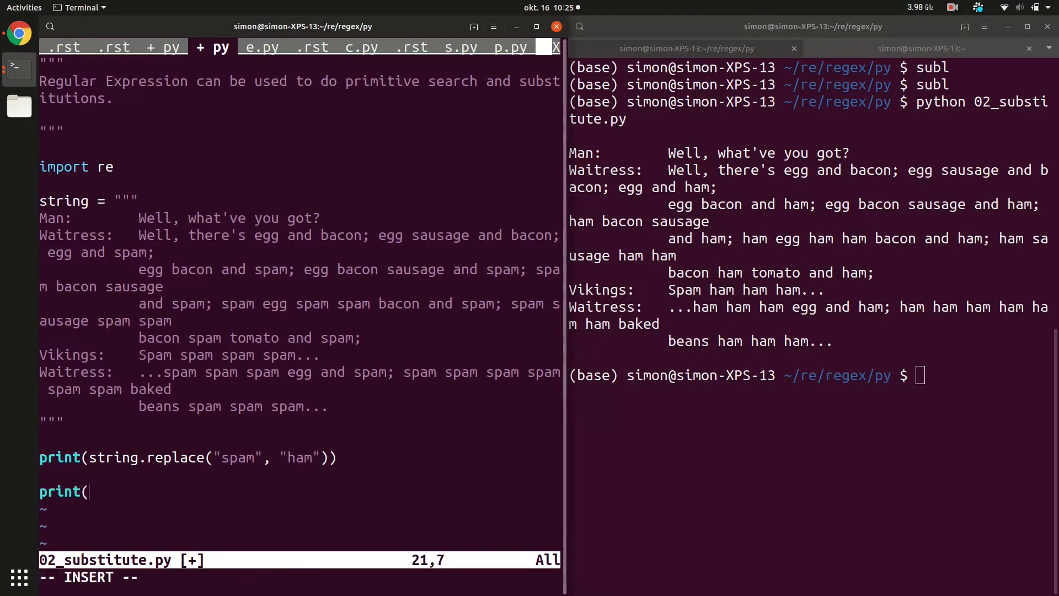
text(re.sub)
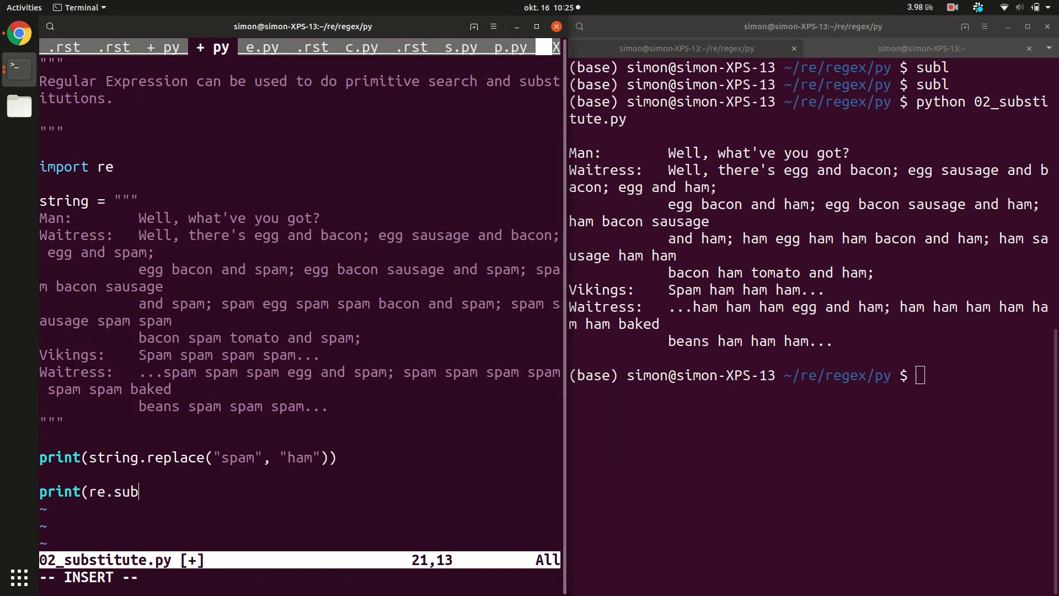
text(("spam",)
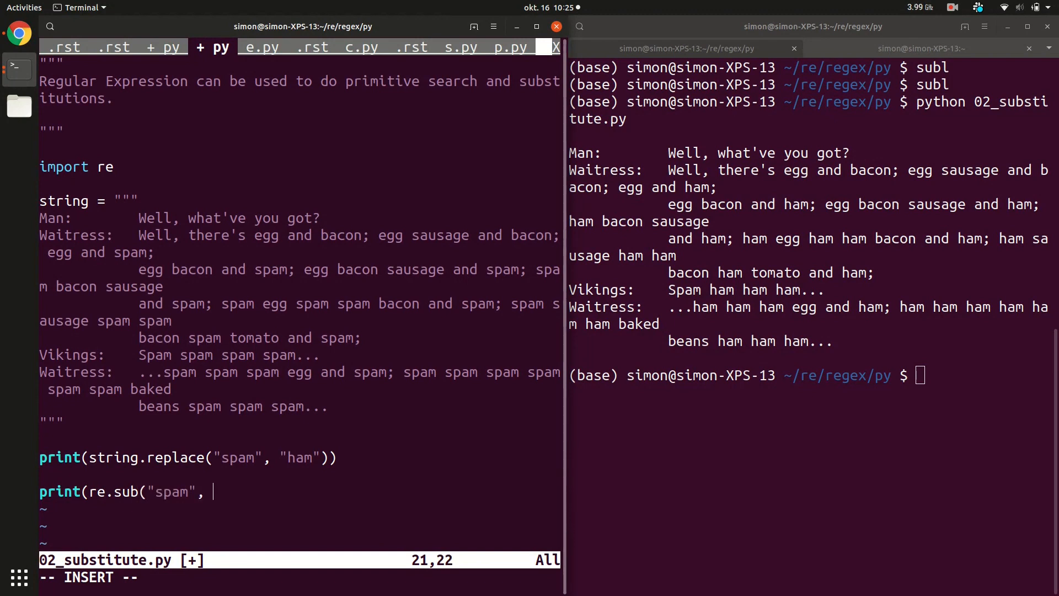
text("ham",)
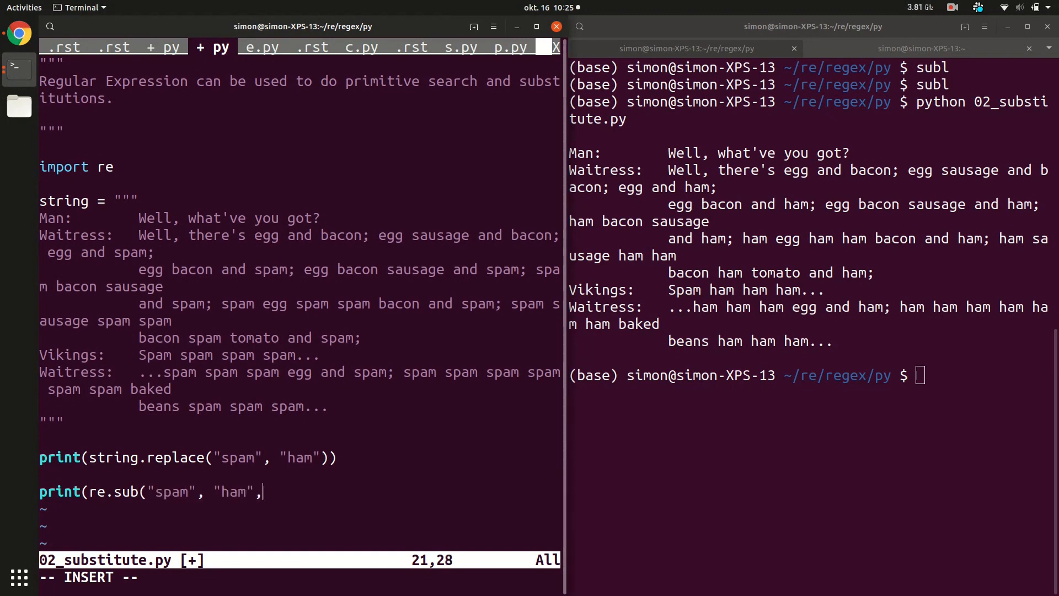
text(strong)
click(188, 456)
text(#)
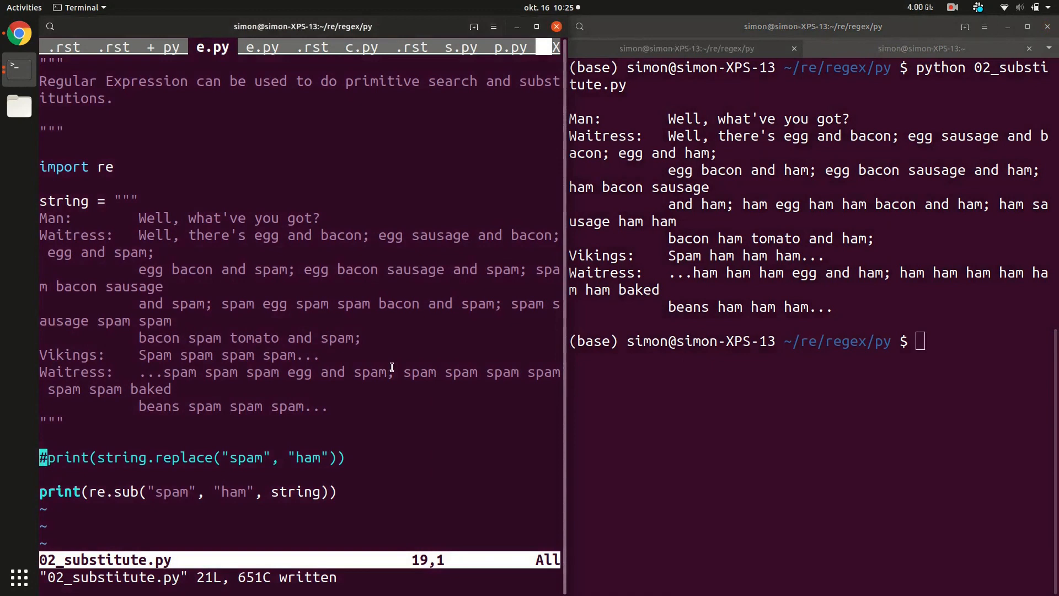
key(dd)
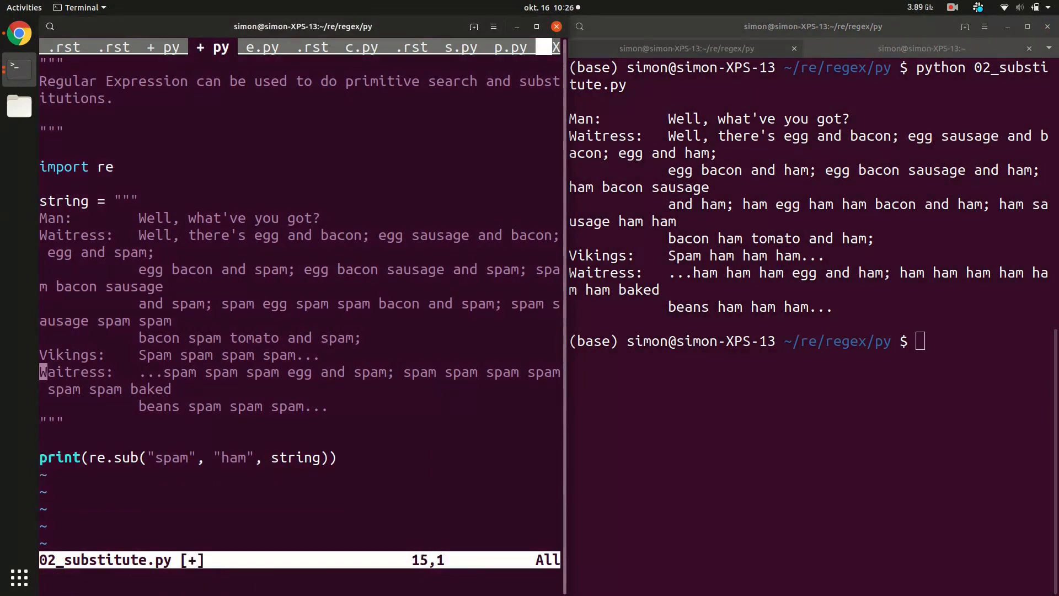
text(skam)
click(299, 577)
text(:w)
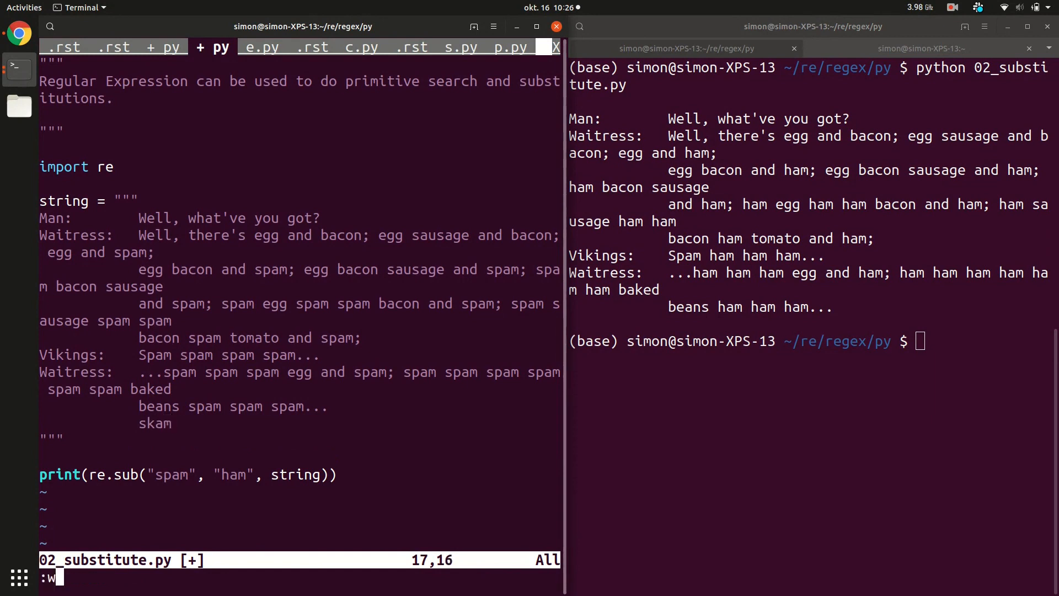
Step: Save the skam line, change the pattern to s.am, and note '. any char'
key(Return)
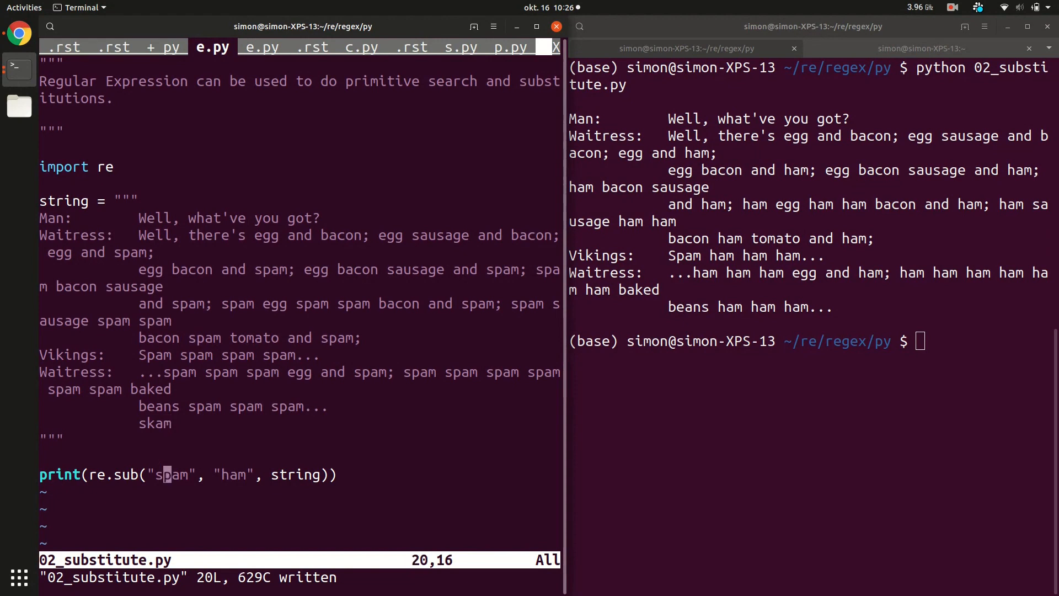
key(x)
text(.)
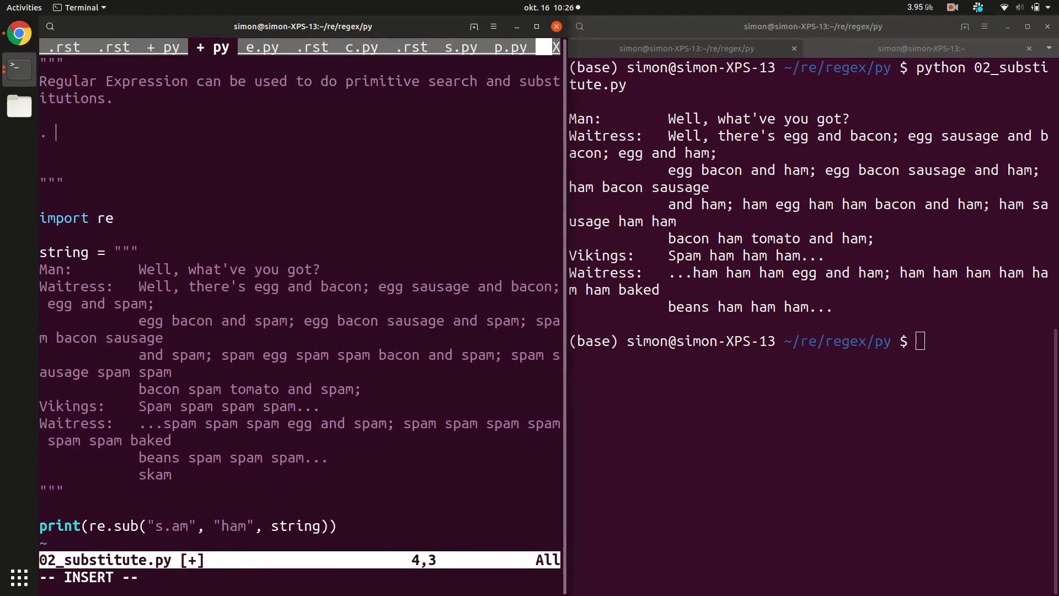
key(Escape)
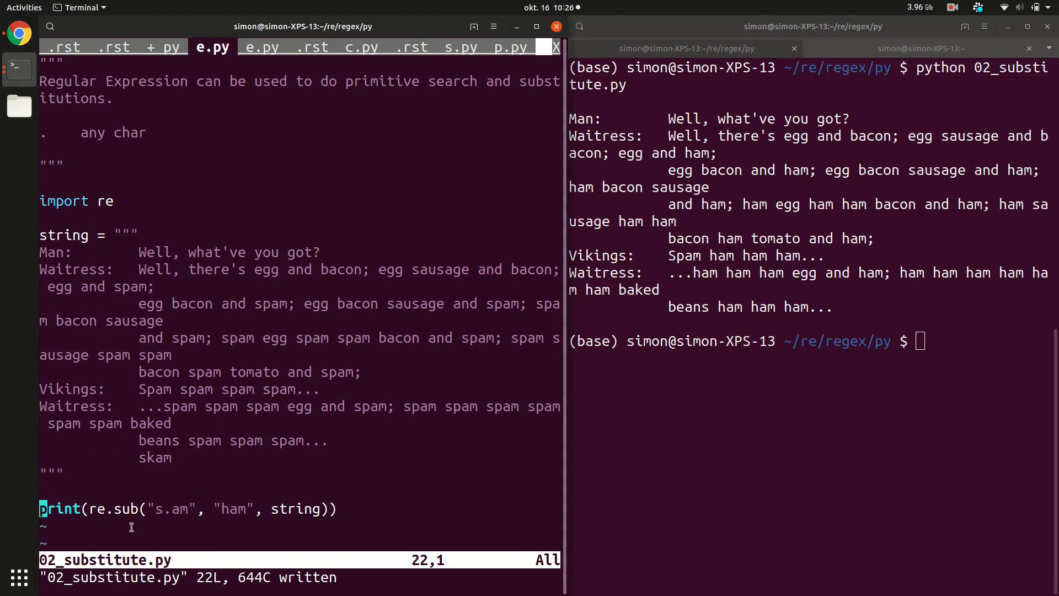
double_click(171, 508)
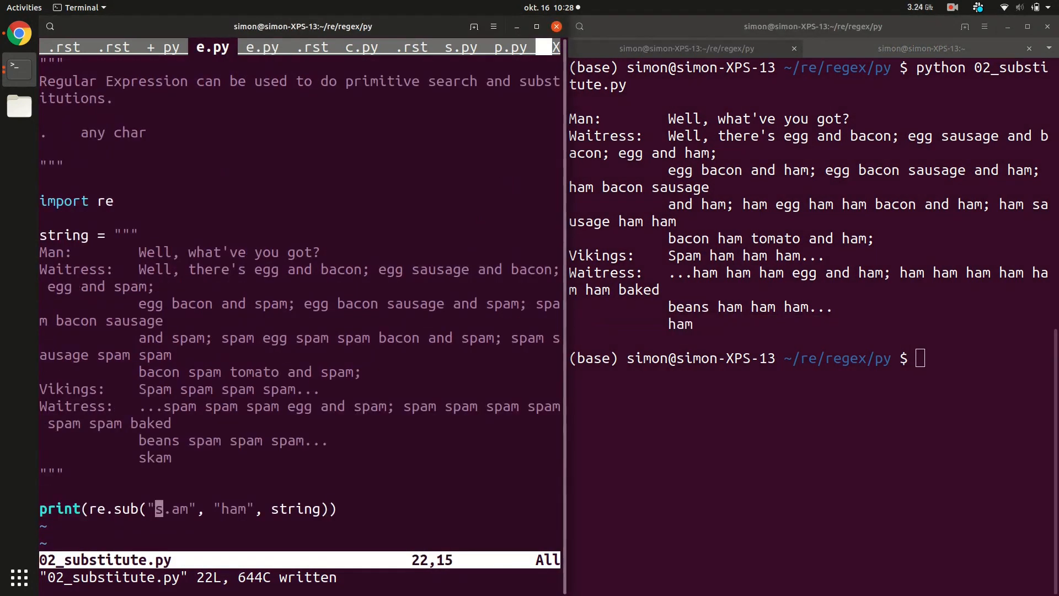
Step: Change the pattern to S.am and save so only Spam becomes ham
text(S)
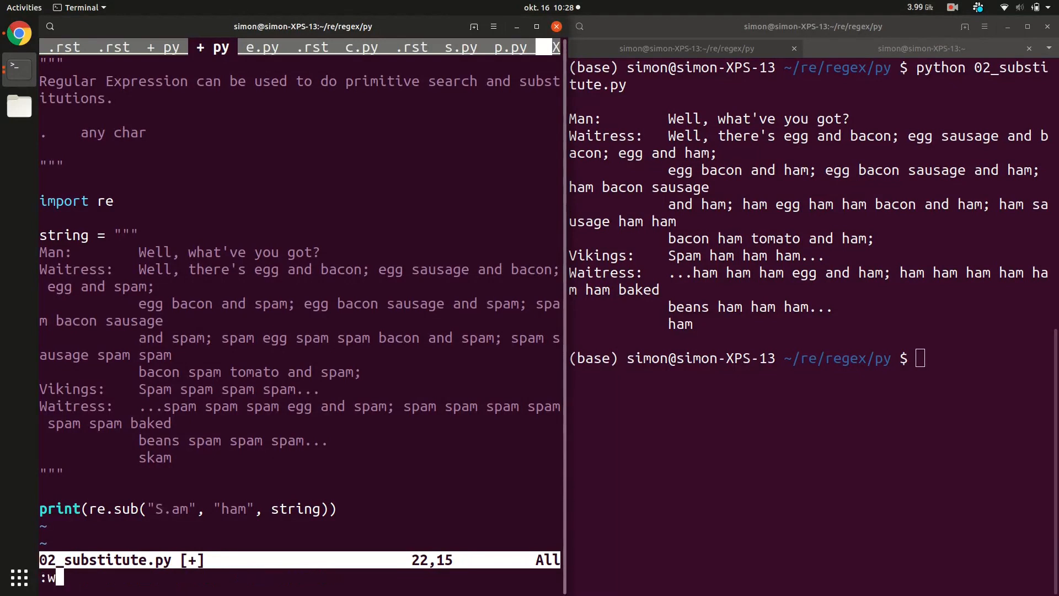
key(Return)
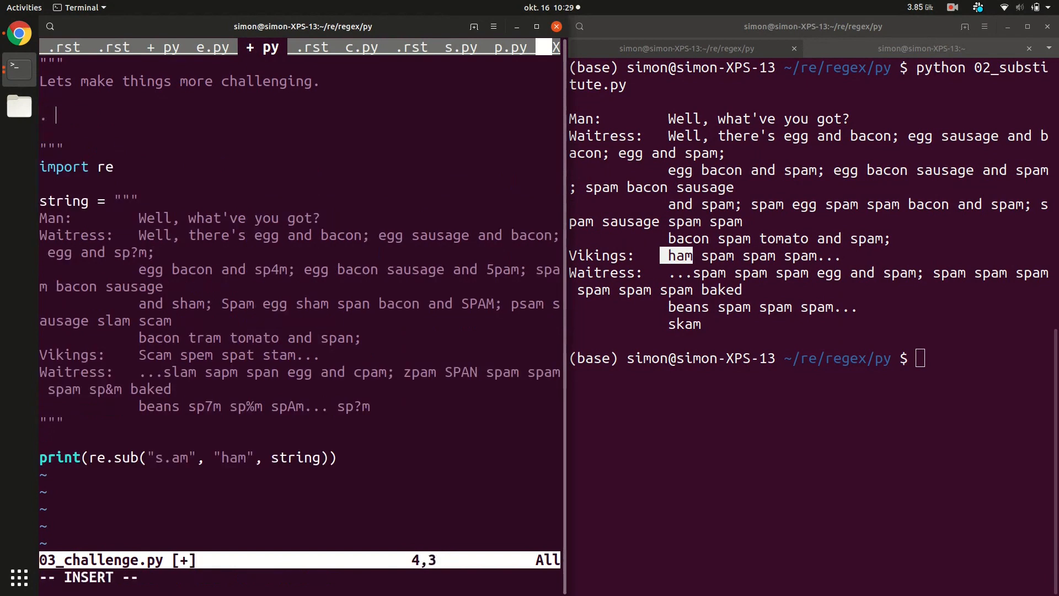
Step: Document '. any character' and '\w word character [a-zA-Z0-9]' in the docstring
text(any charachter)
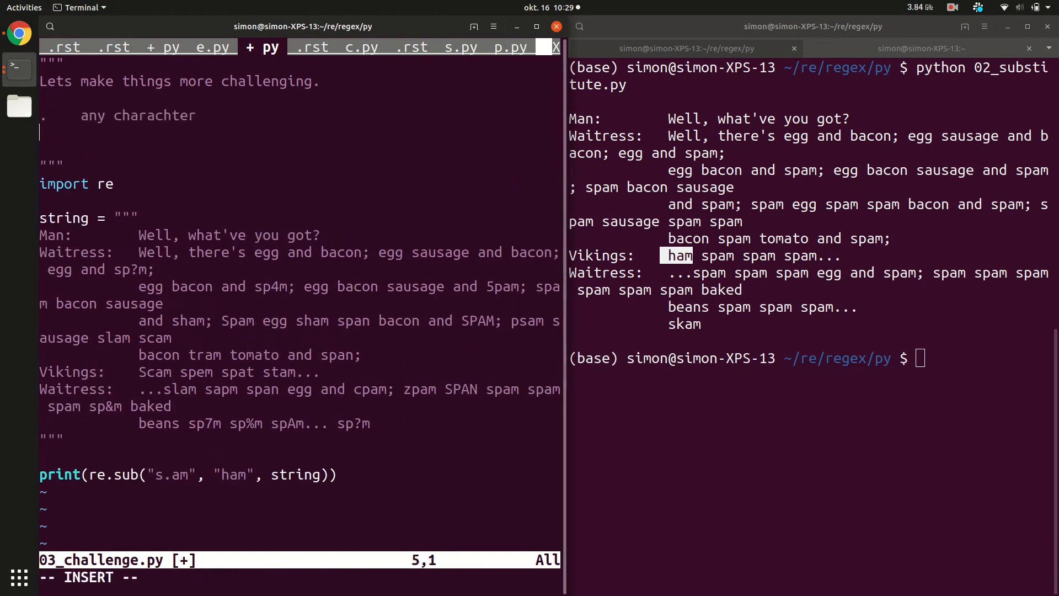
text(\w)
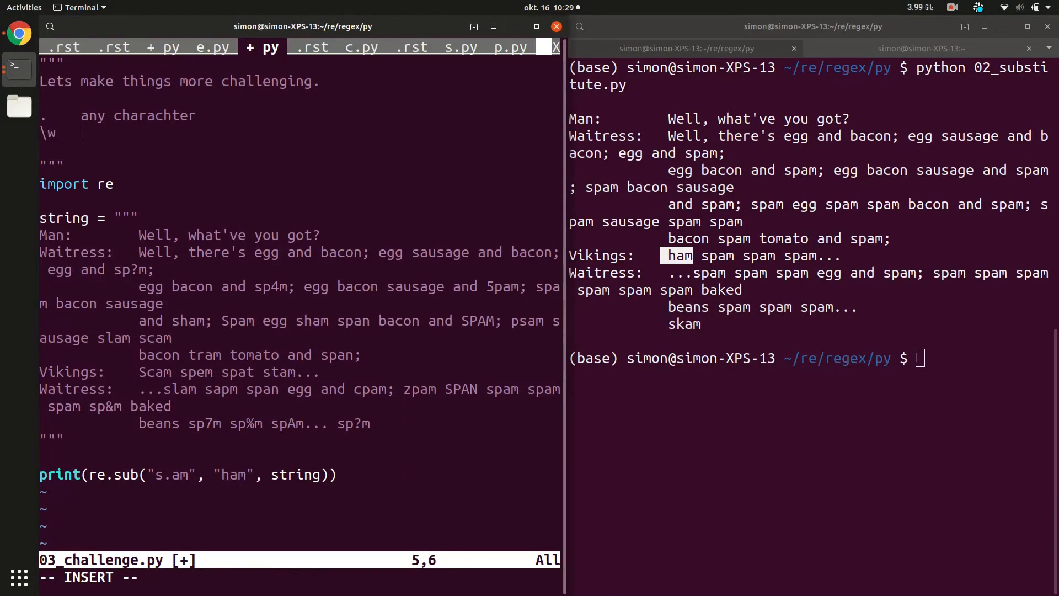
text(word character)
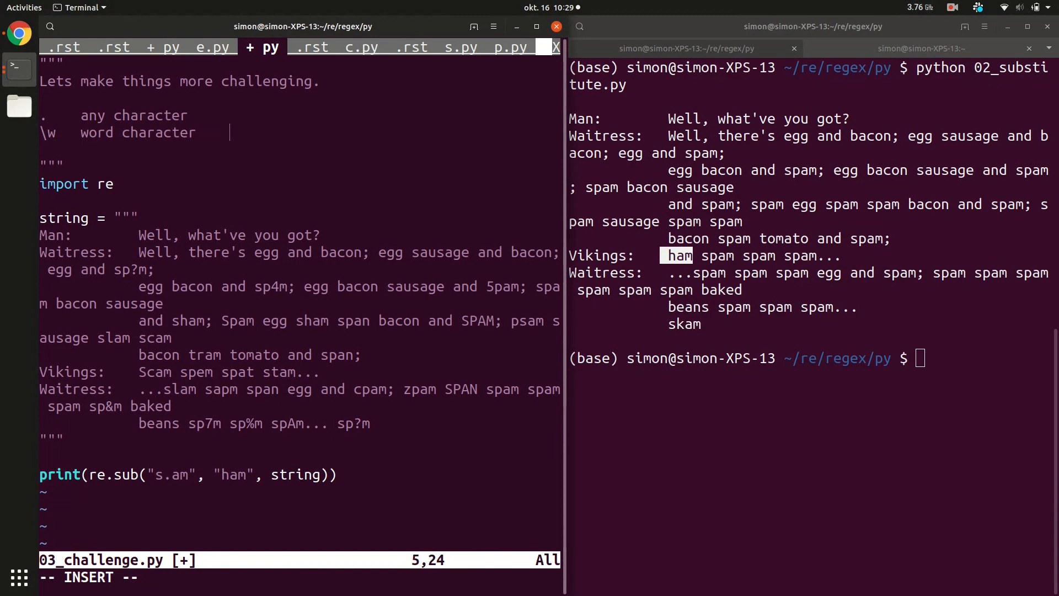
text([a)
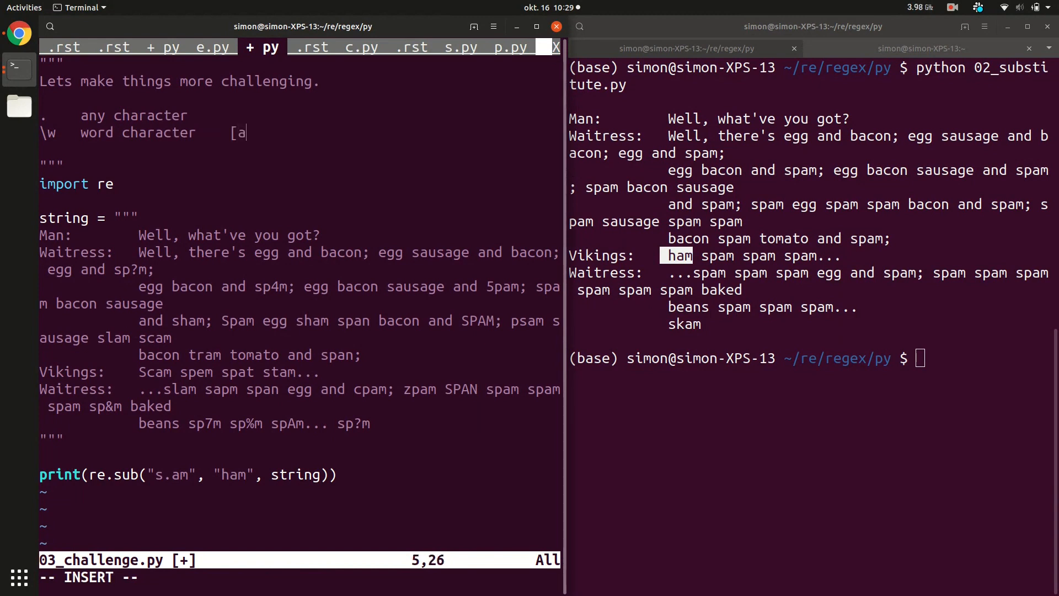
text(-z)
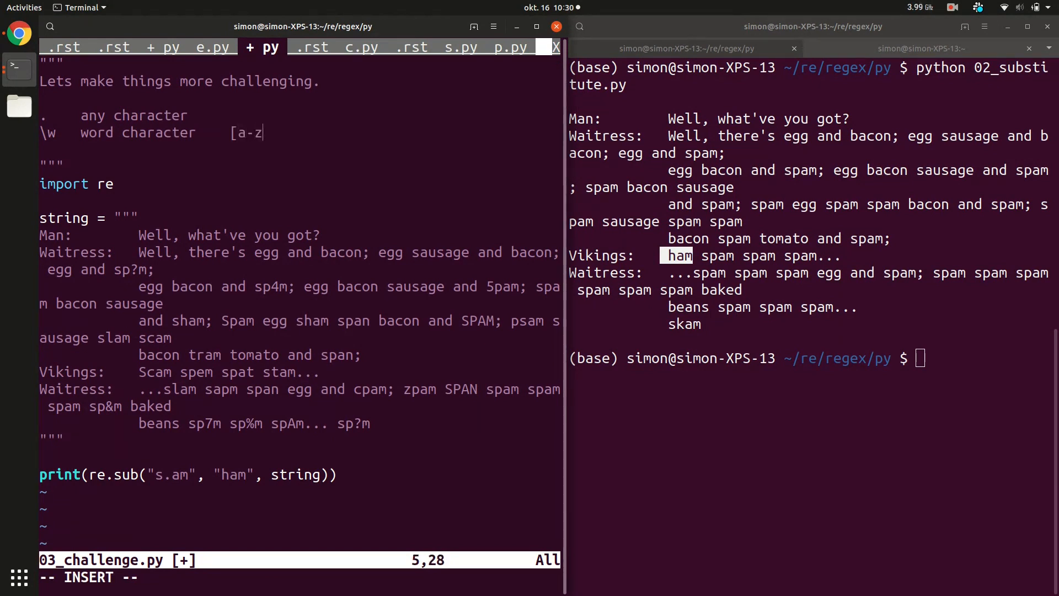
text(A-Z)
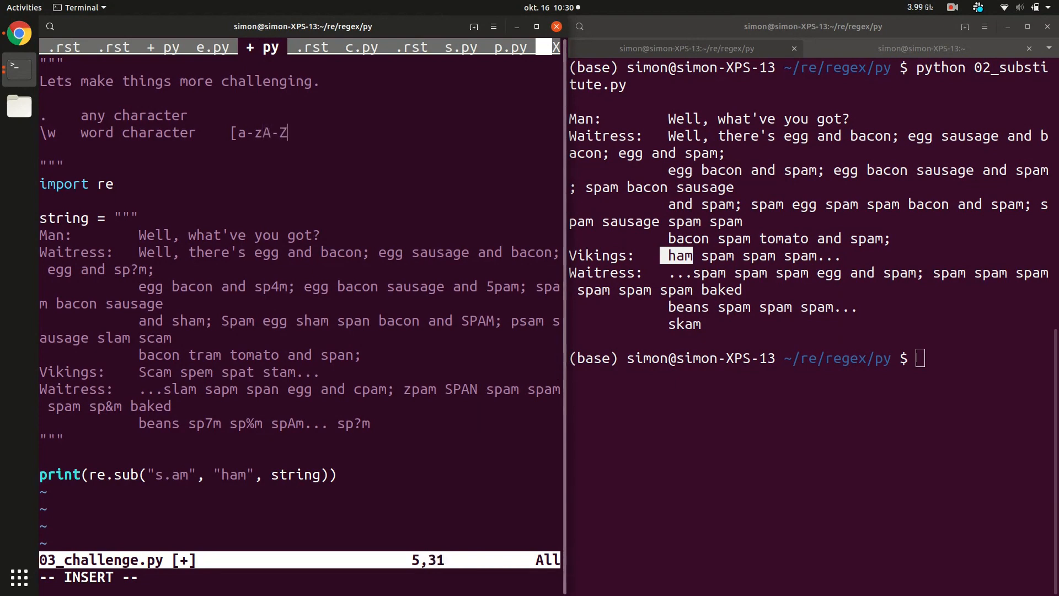
text(0-9)
click(299, 474)
text(\w)
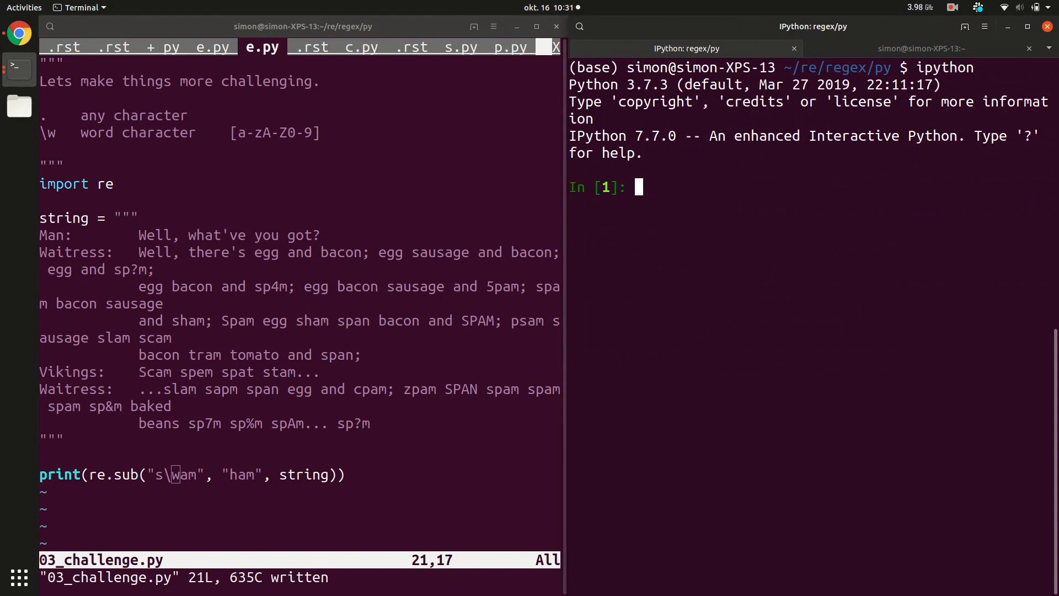
Step: Run print("\n") in IPython to print blank lines
text("")
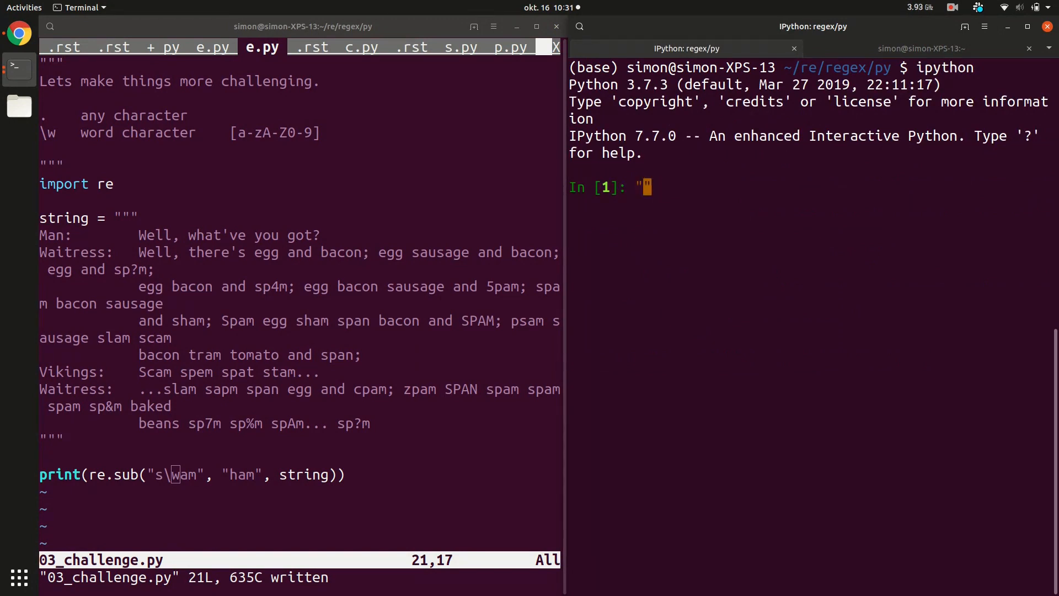
text(\)
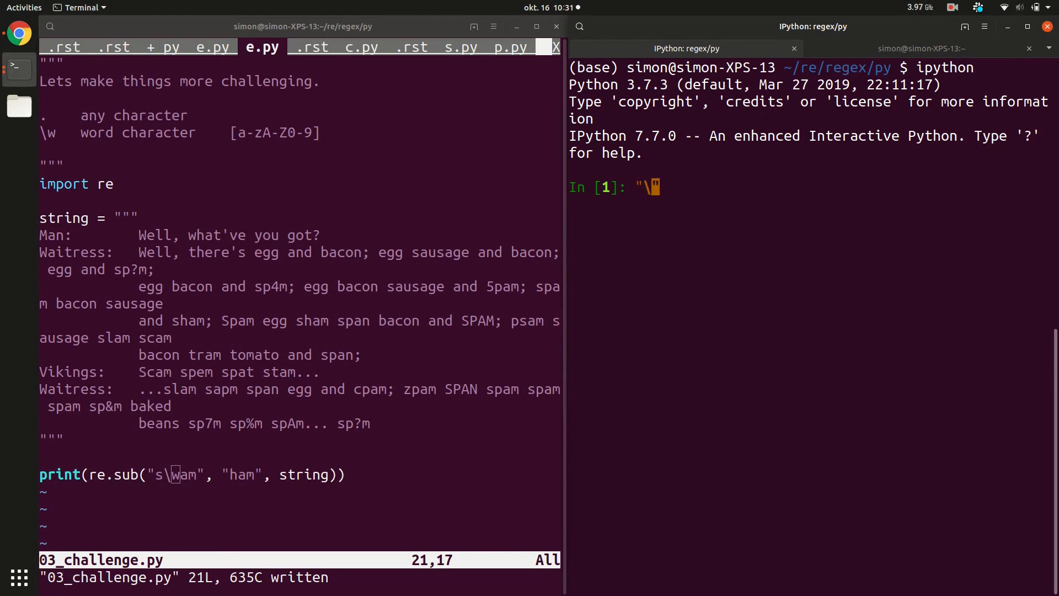
text(n)
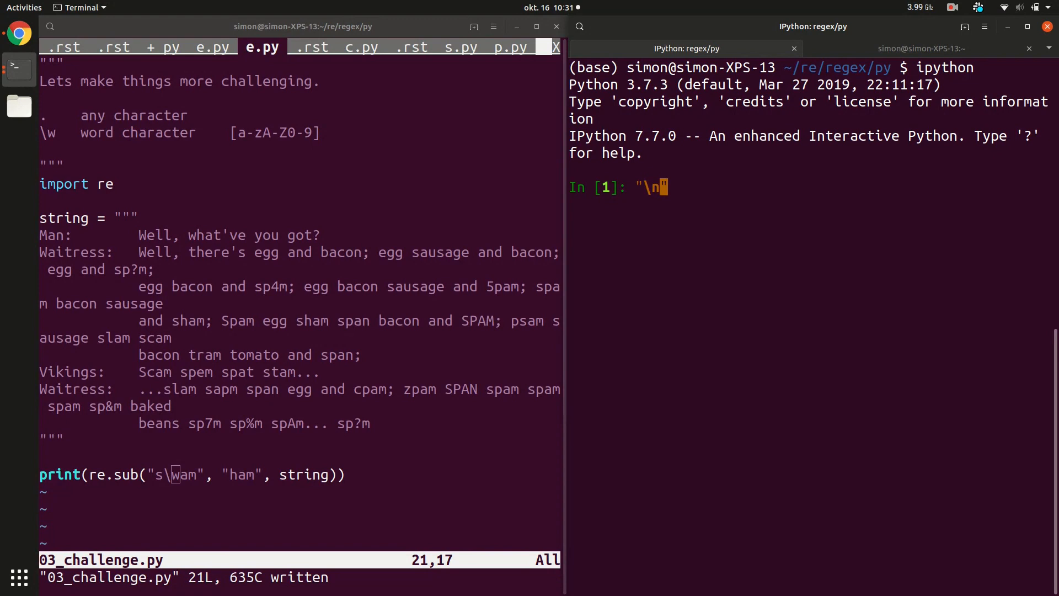
text(print()
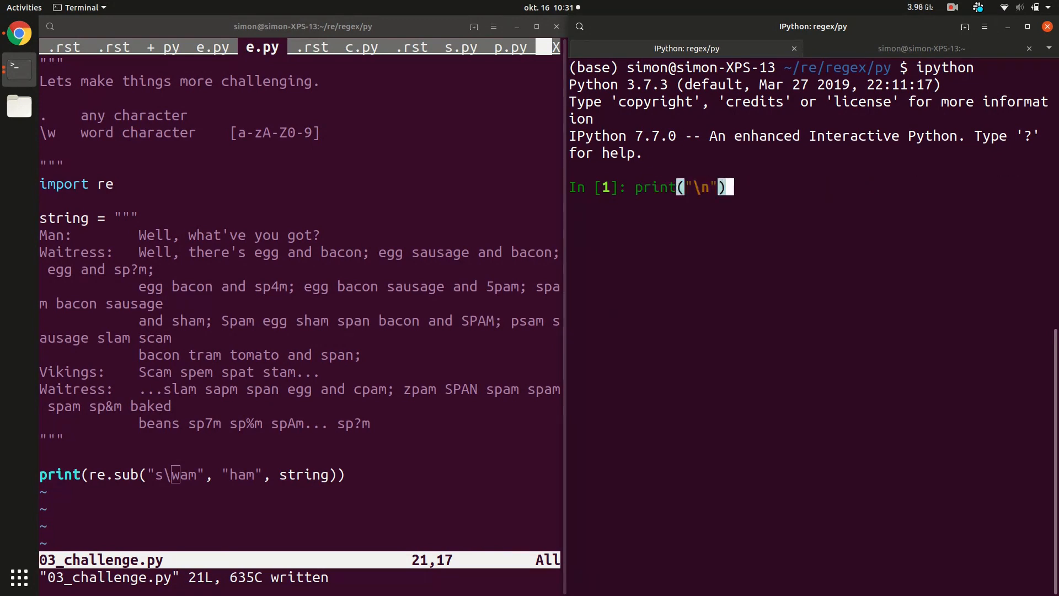
key(Return)
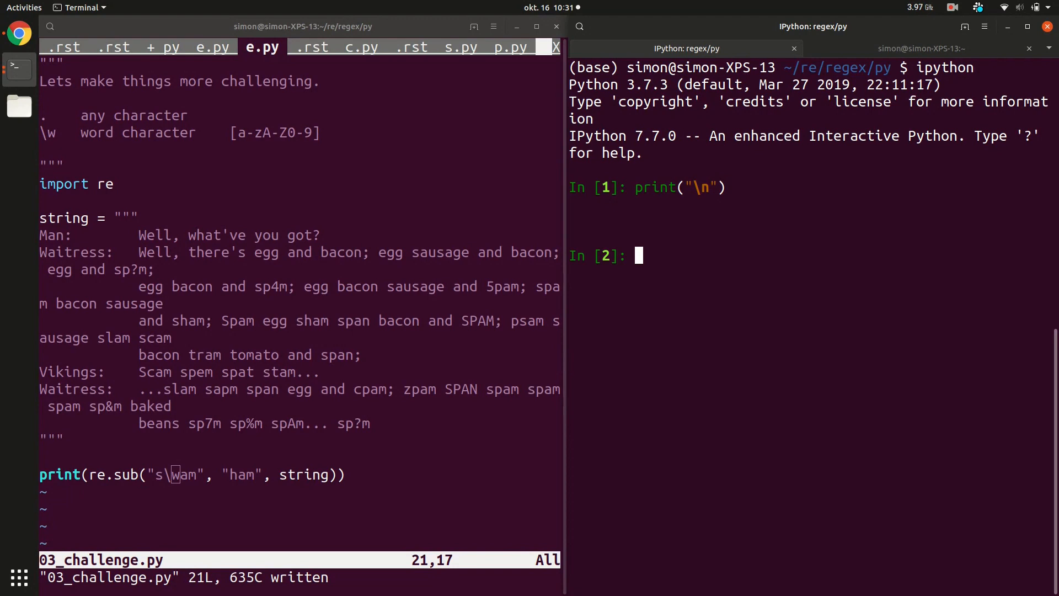
Step: Run print("a\bb") so the backspace escape leaves just 'b'
text(print("\n"))
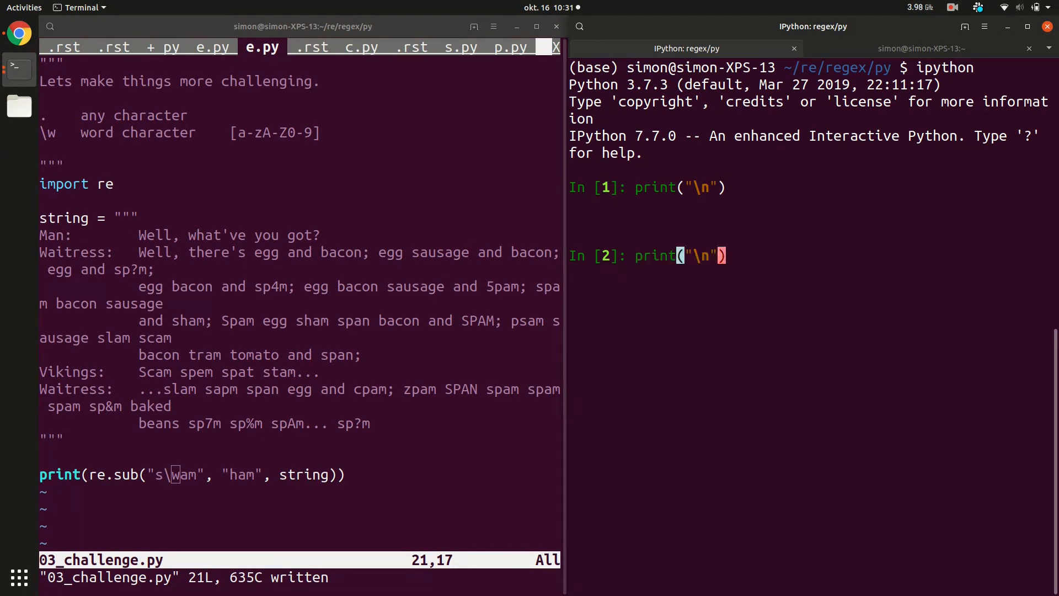
text(b)
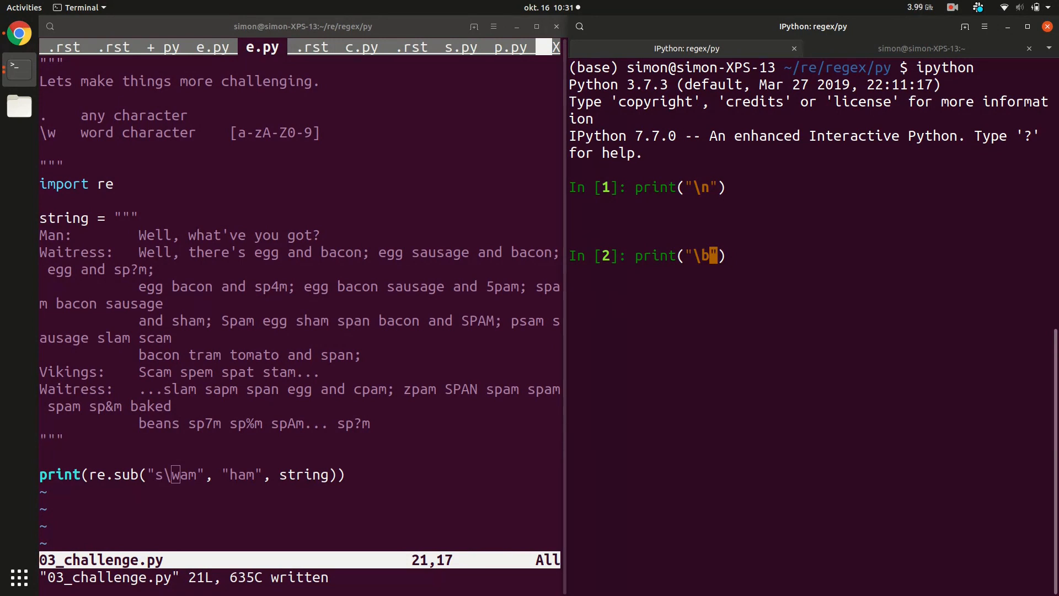
key(Left)
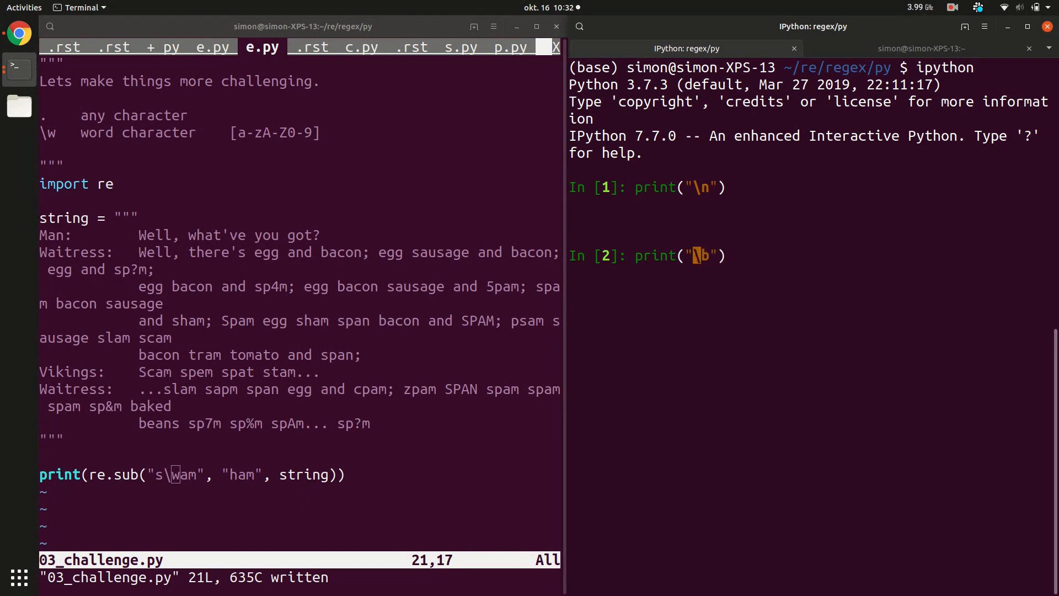
text(a)
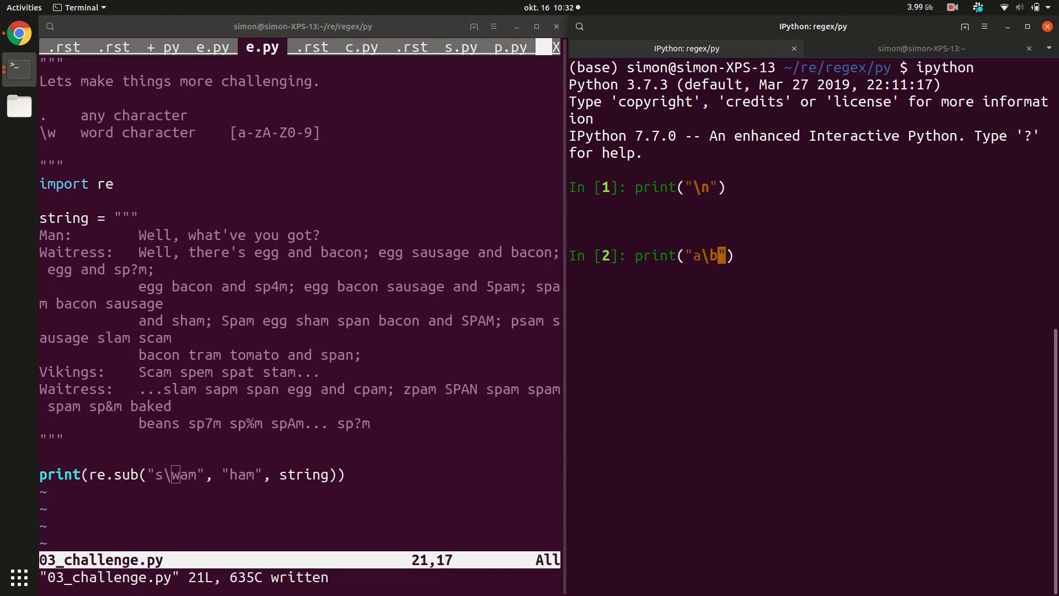
text(b)
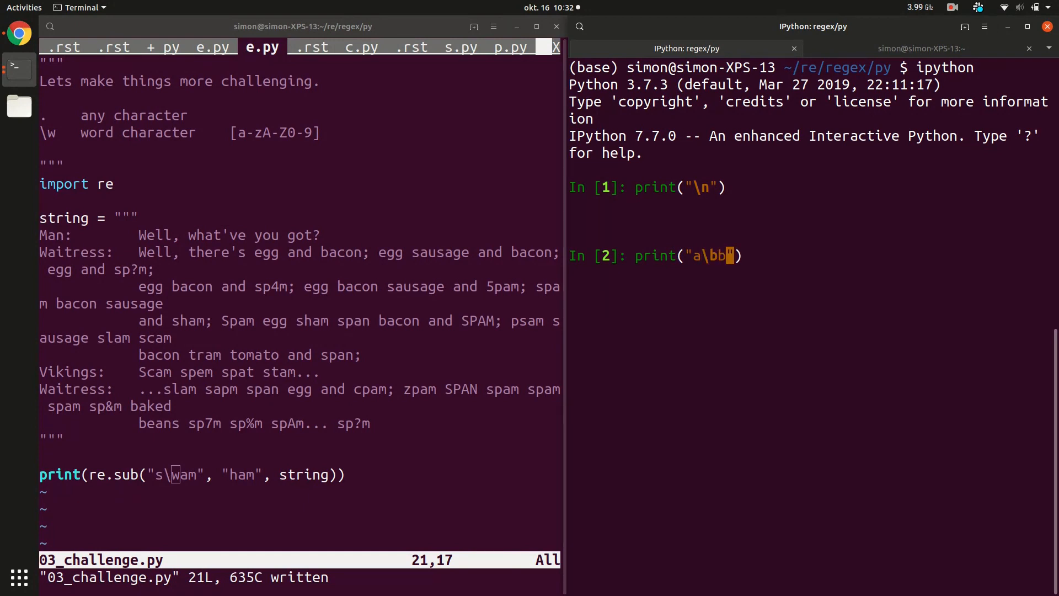
key(Return)
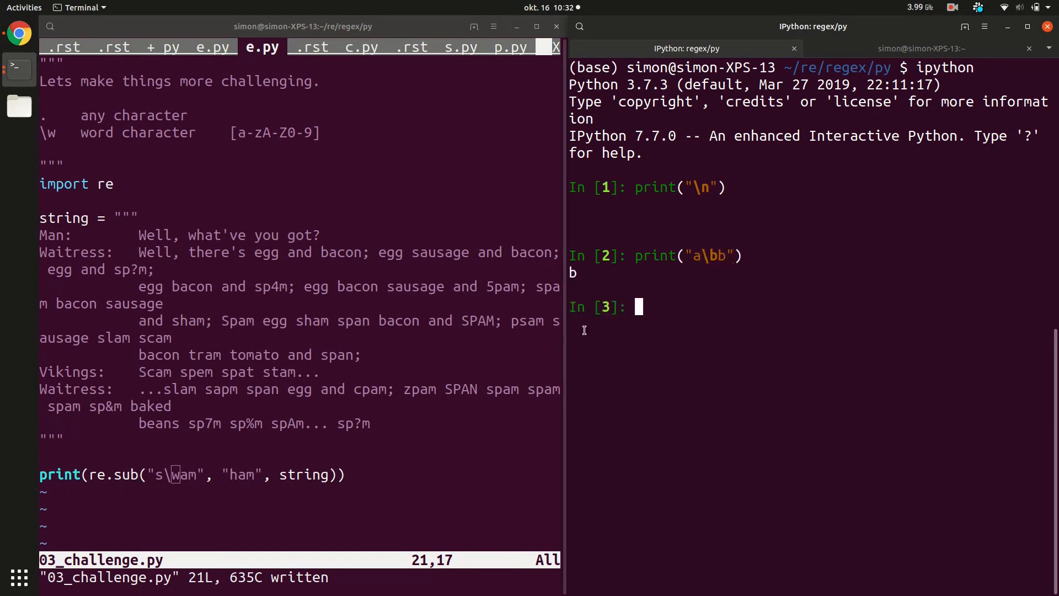
mouse_move(573, 274)
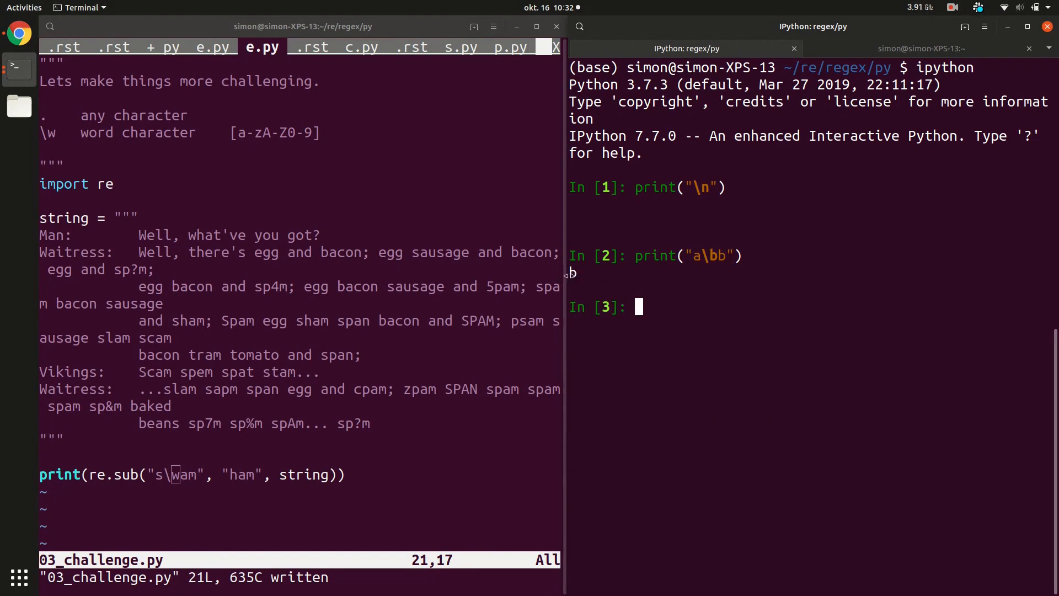
Step: Print literal \n and \w using doubled backslashes and raw string r"\w"
text(print("\n"))
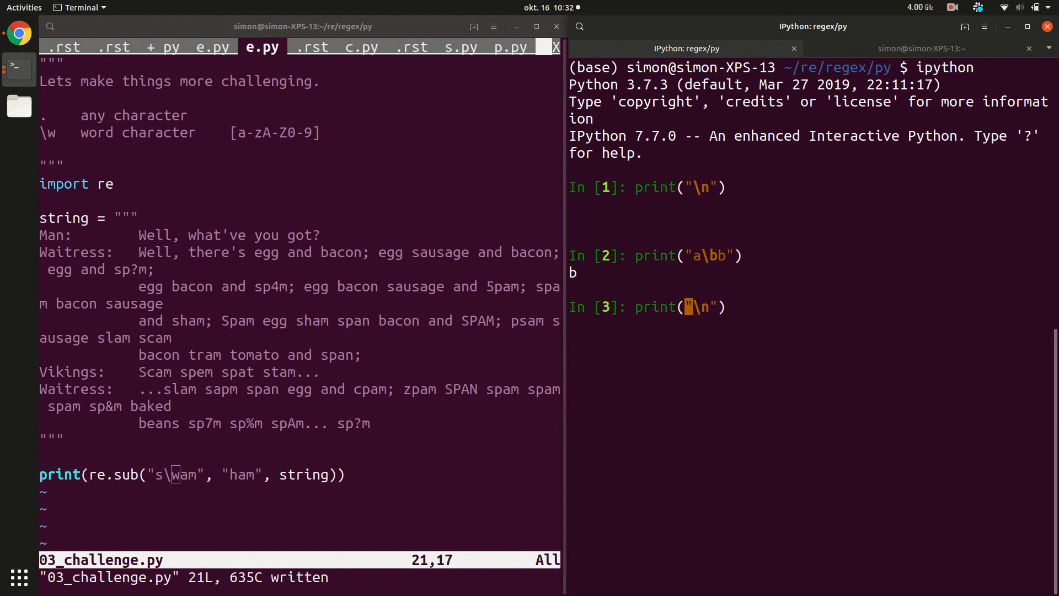
text(r)
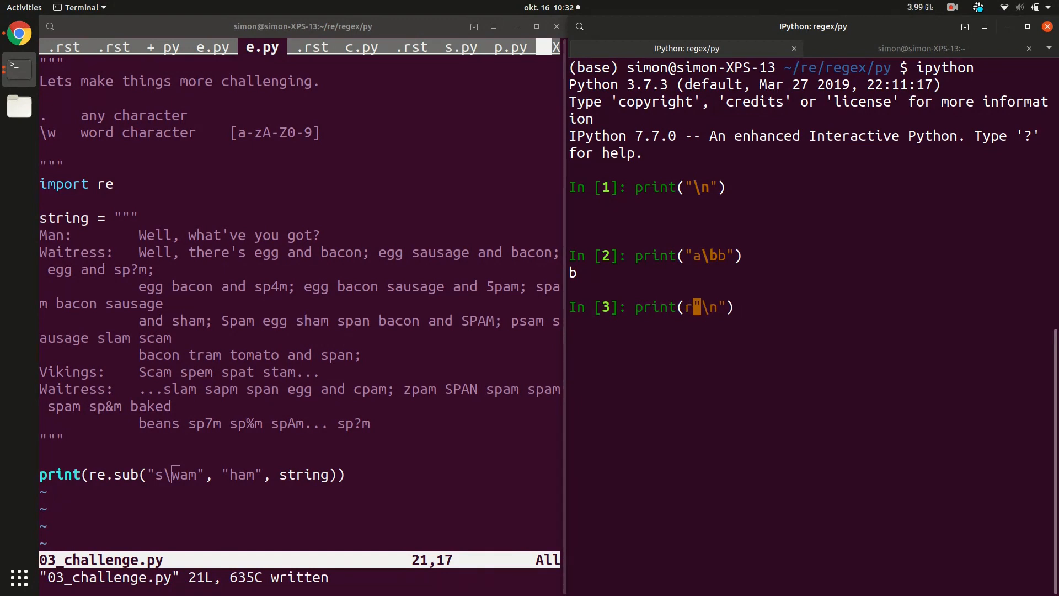
text(\)
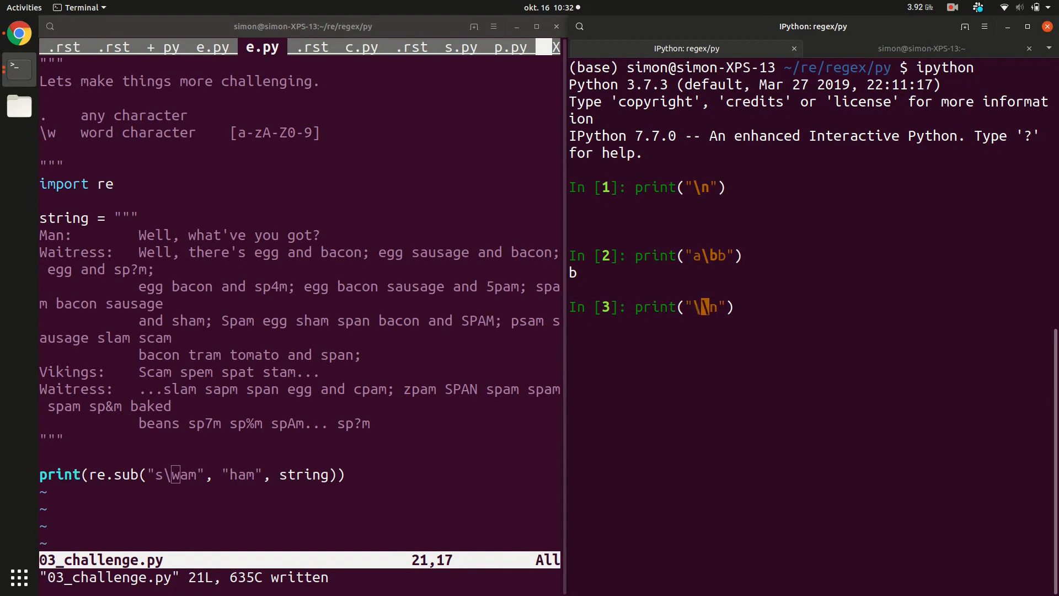
key(Return)
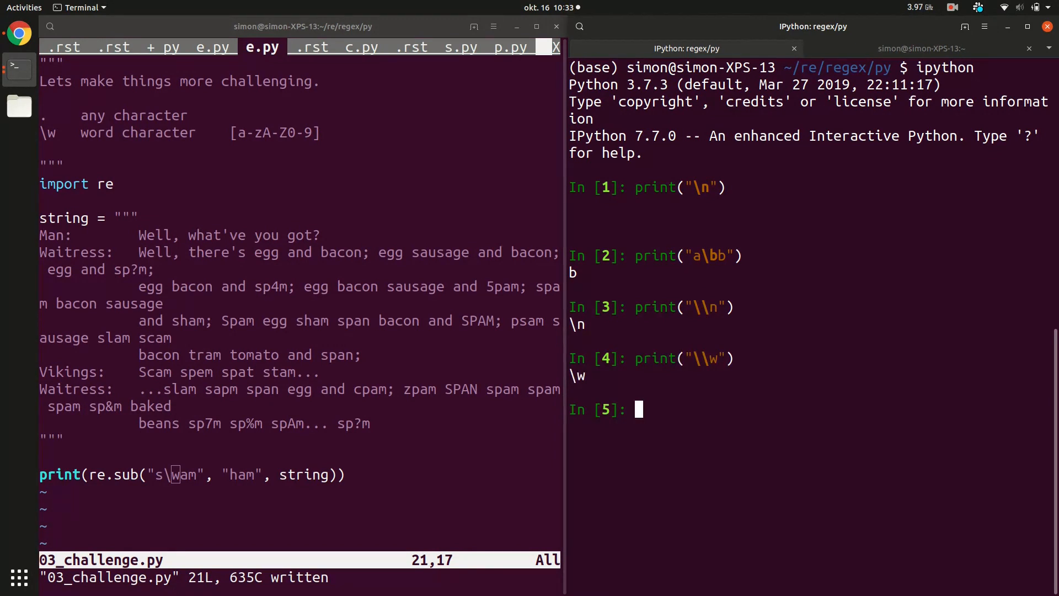
text(print(r"\w"))
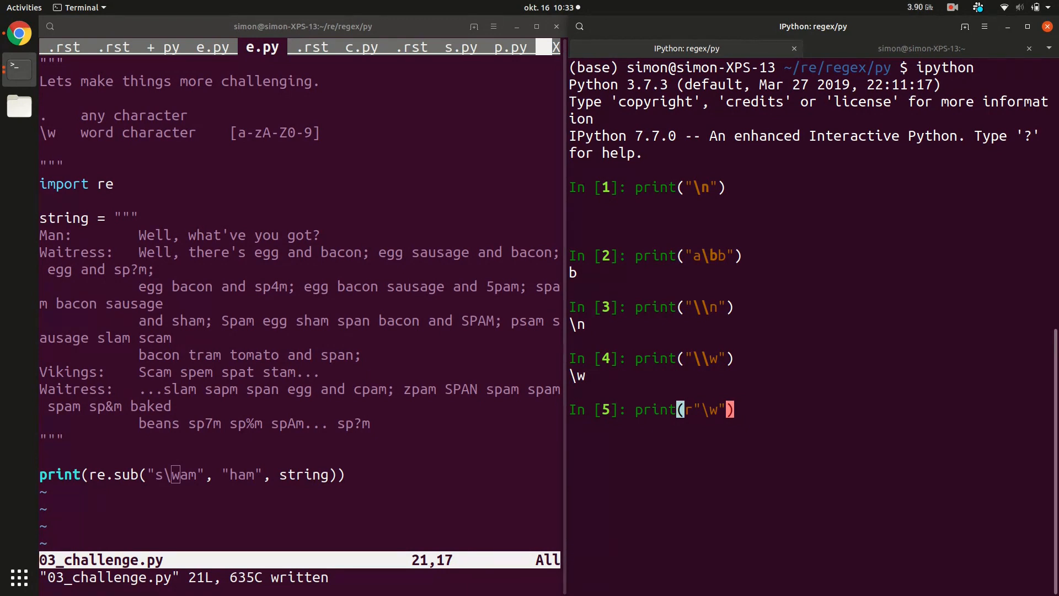
key(Return)
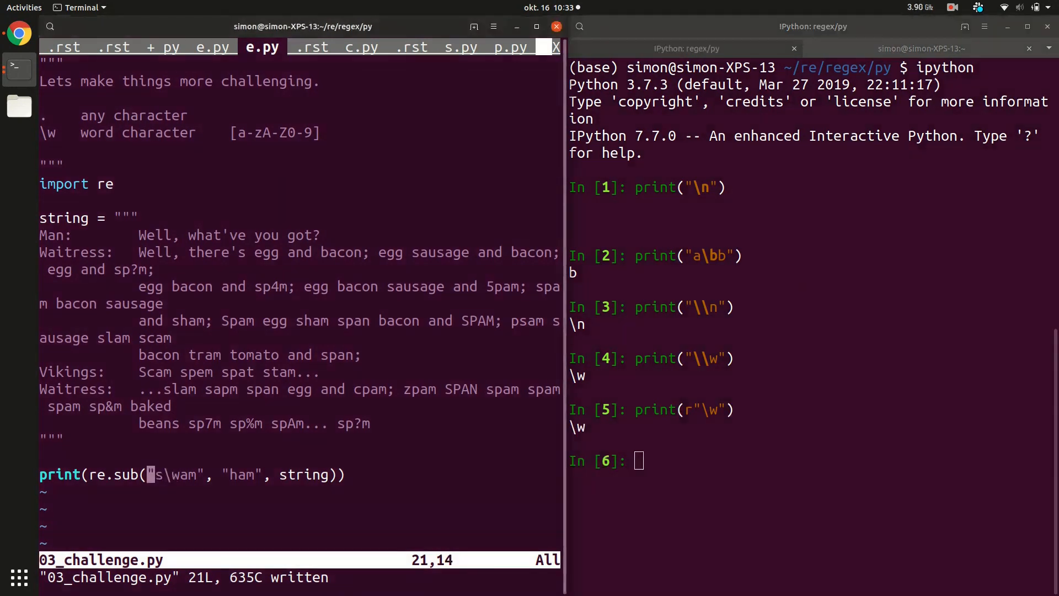
Step: Make the pattern r"sp\wm", rerun 03_challenge.py, and highlight a resulting ham
text(r)
click(809, 461)
text(clear)
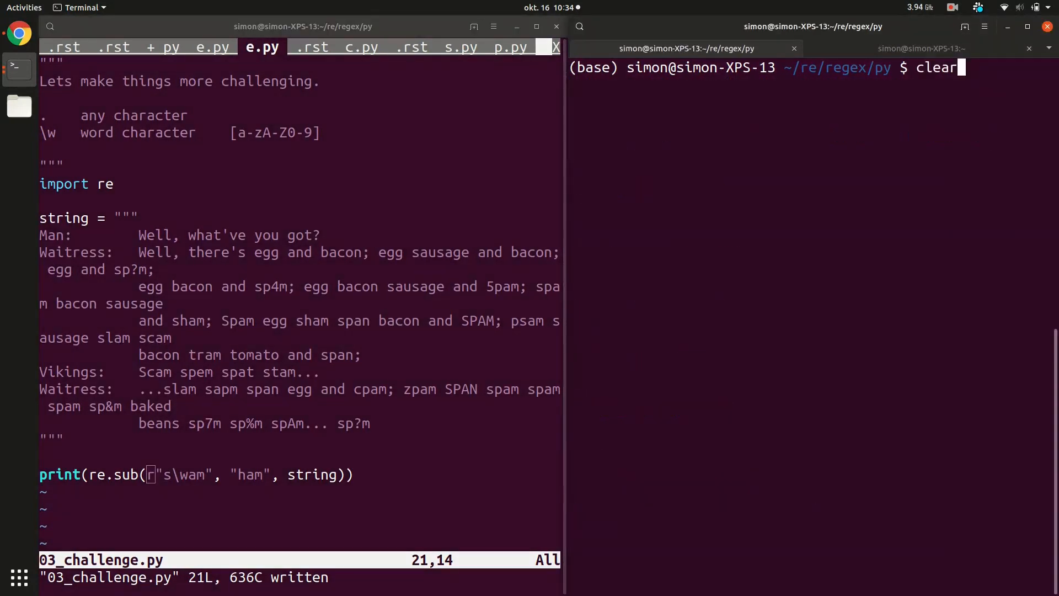
key(Return)
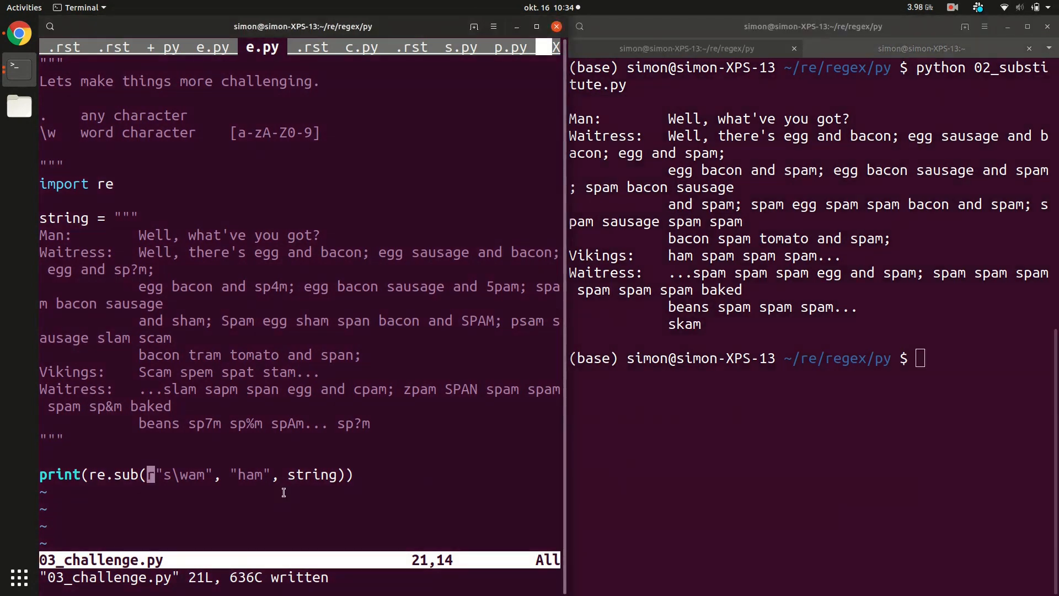
mouse_move(215, 423)
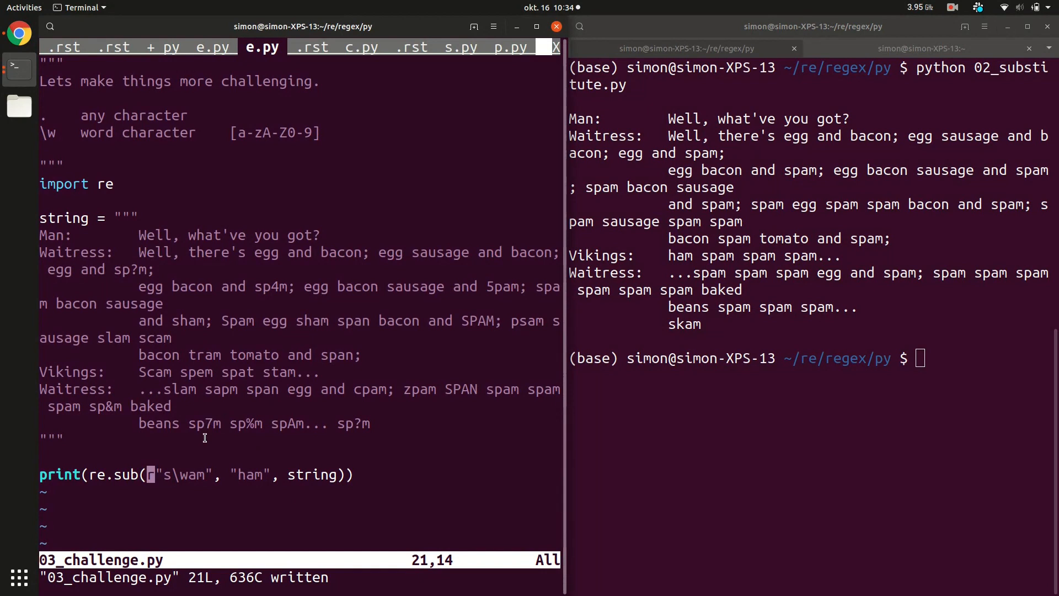
double_click(269, 287)
text(p)
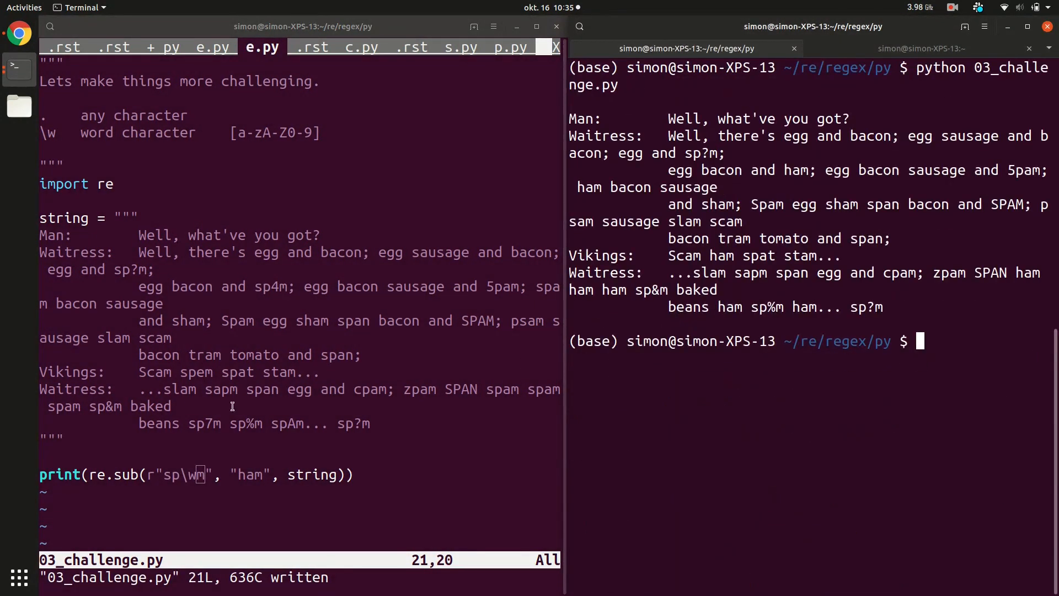
double_click(204, 423)
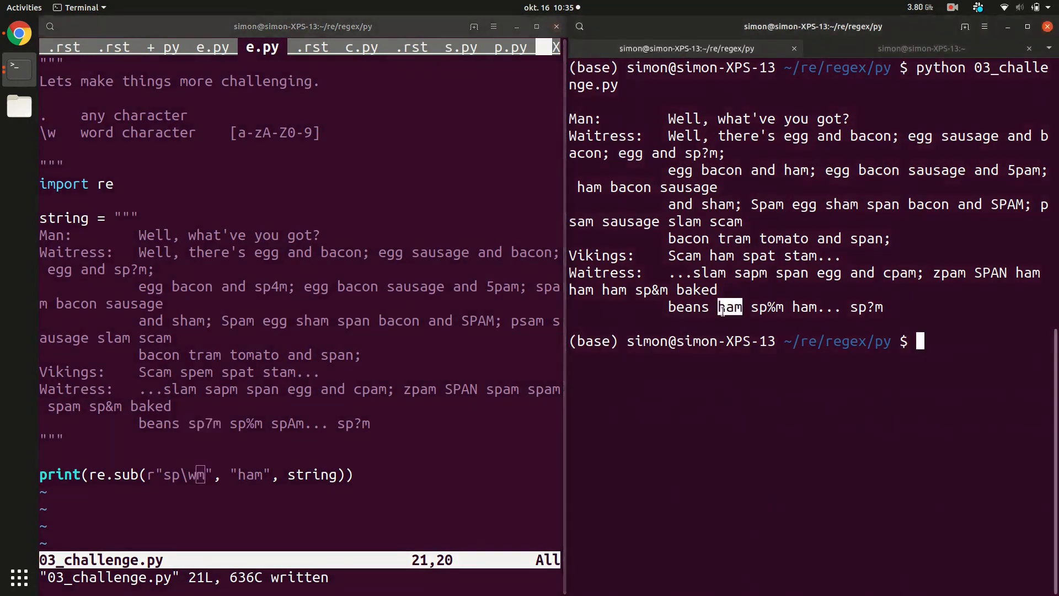
mouse_move(301, 335)
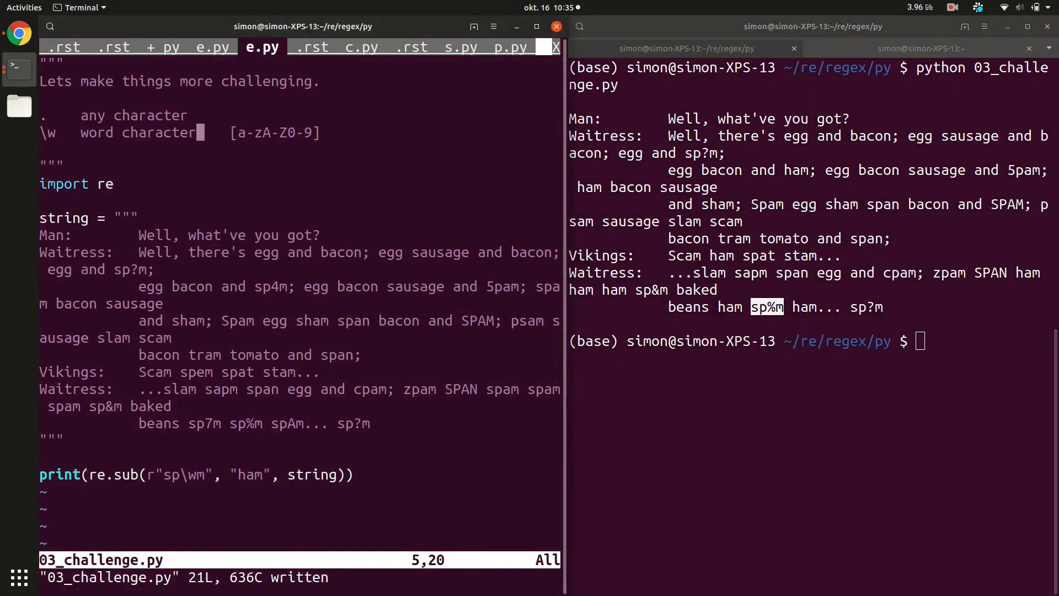
Step: Add docstring lines for \W [^a-zA-Z0-9], \d [0-9] and \D
text(\W	word character	[a-zA-Z0-9])
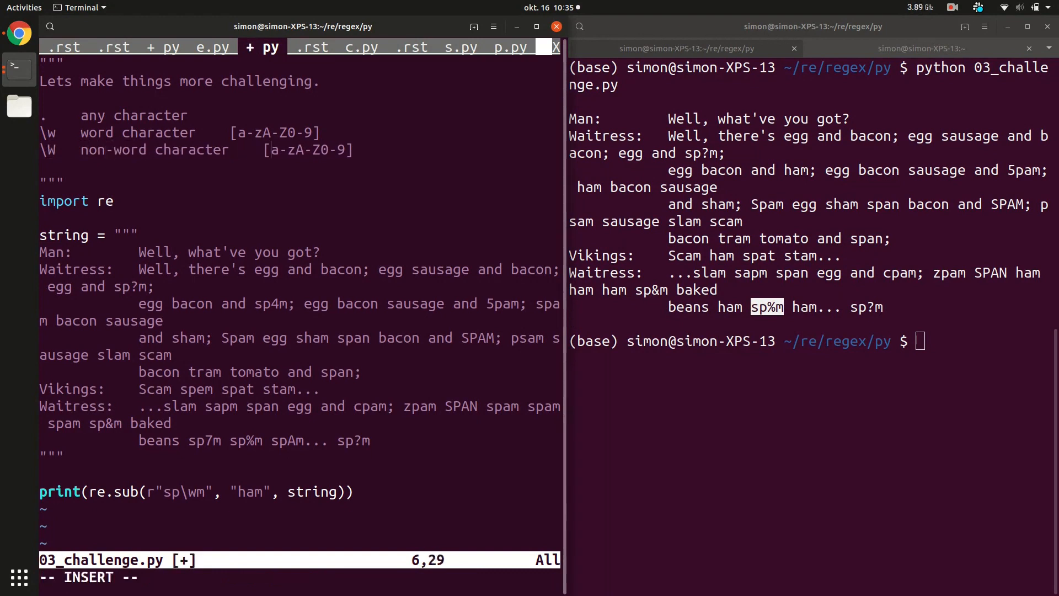
key(Escape)
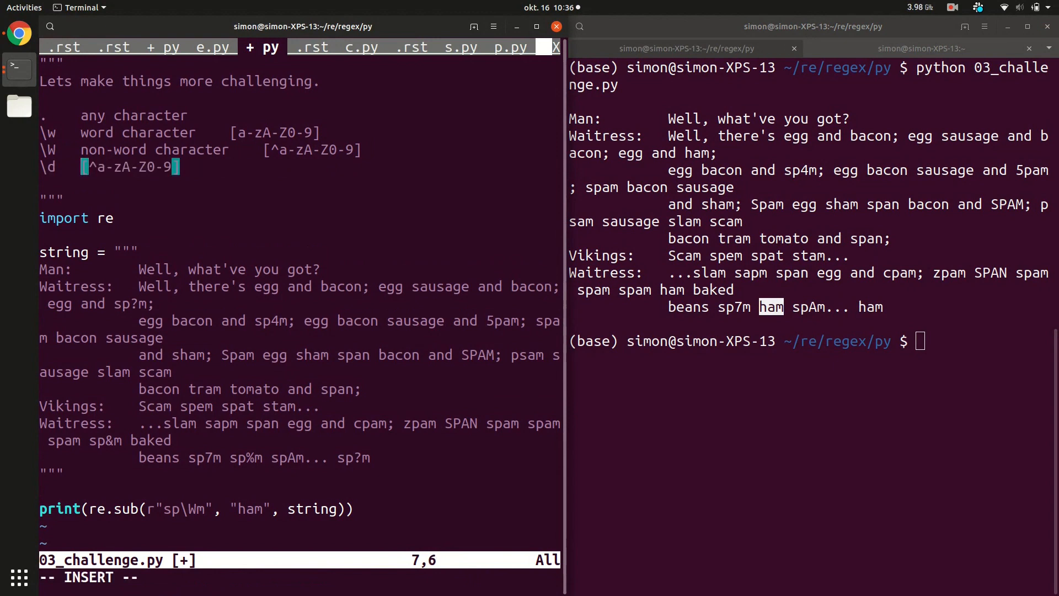
text(dig)
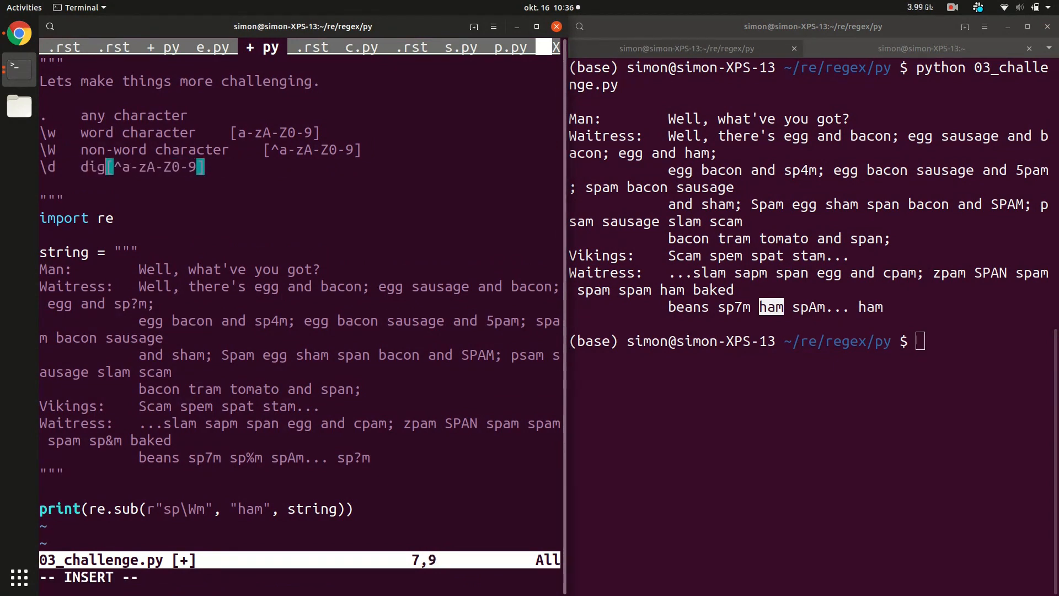
key(Escape)
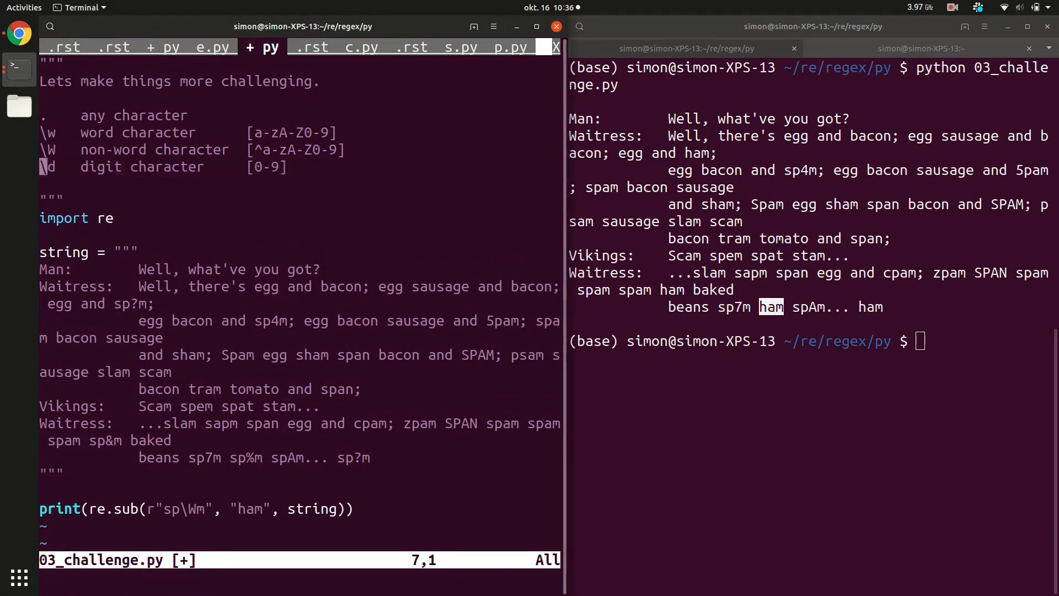
text(\D	digit character		[0-9])
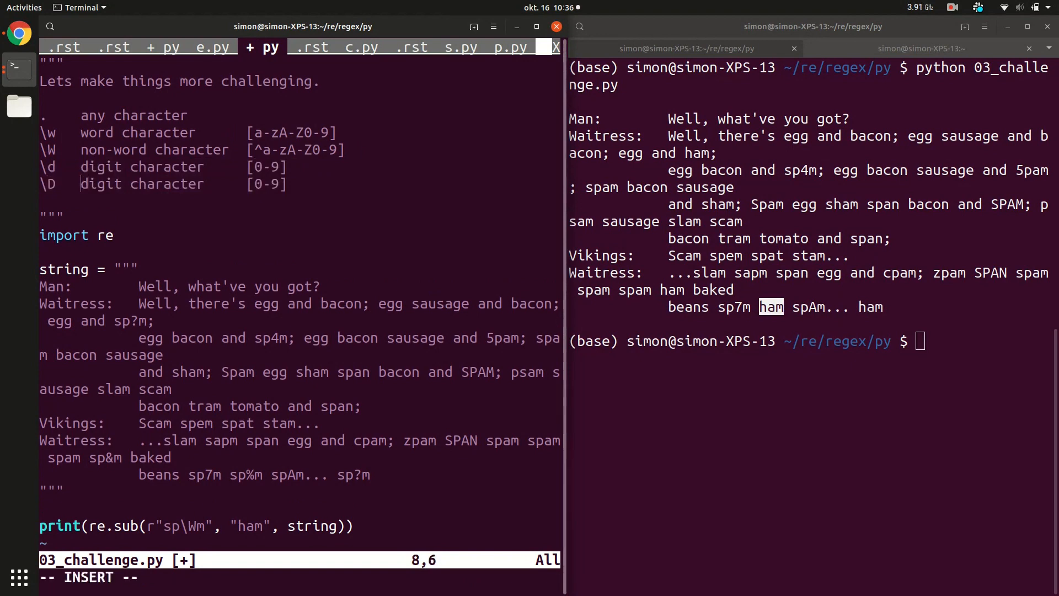